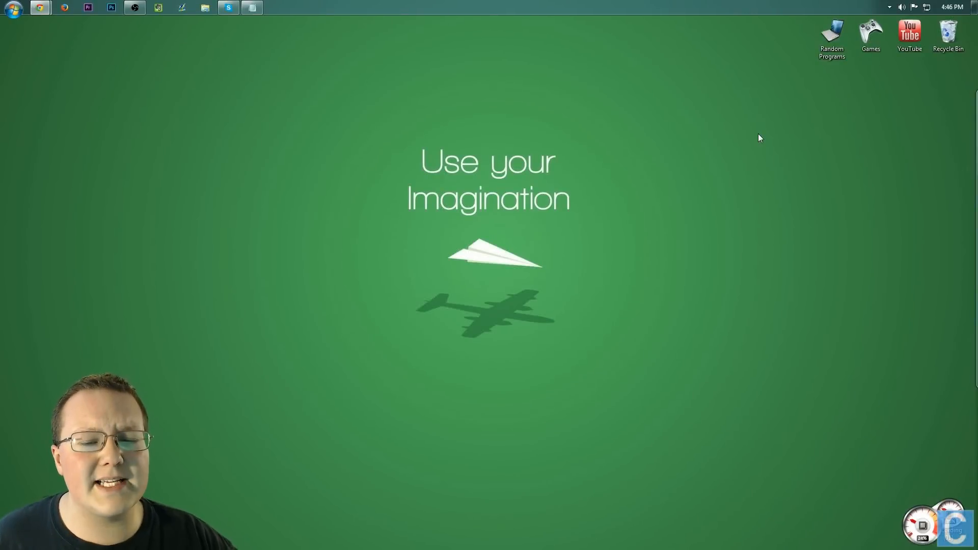
mouse_move(661, 146)
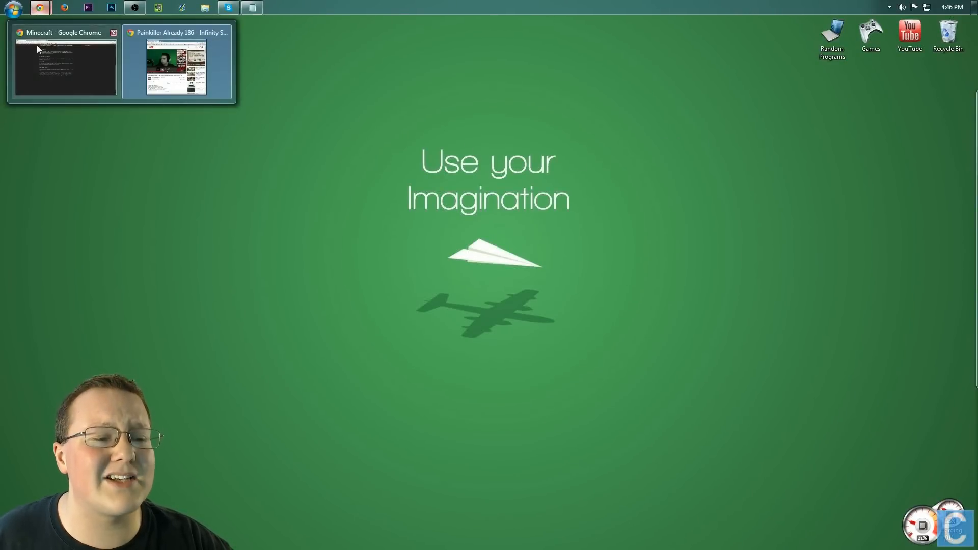
Download minecraft_server.1.7.10.exe from minecraft.net/download to the desktop.
left_click(65, 62)
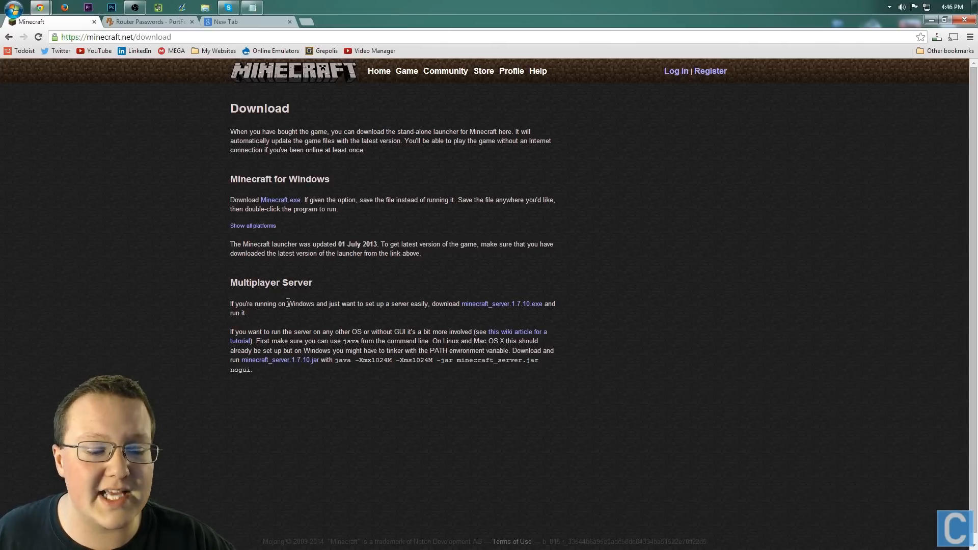
left_click(501, 304)
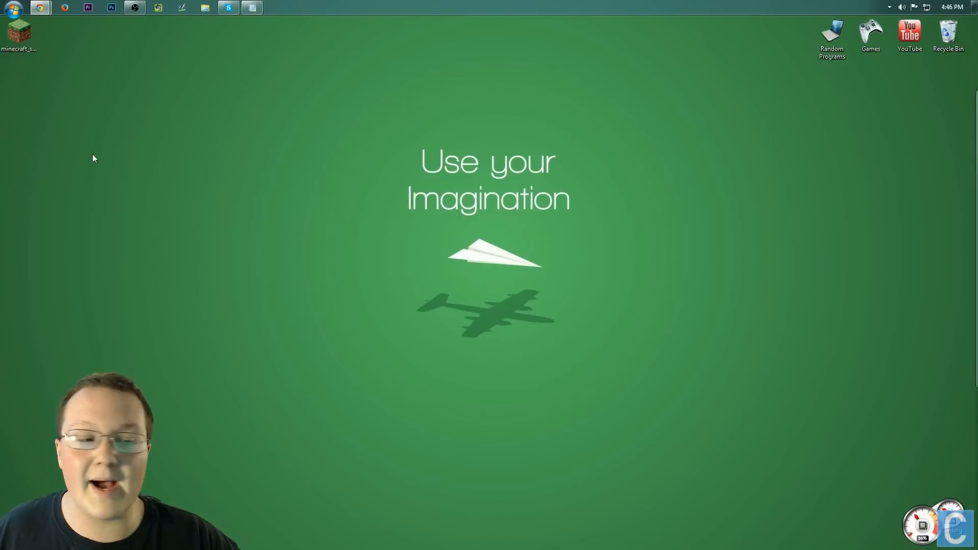
Create a desktop folder named 1.7.10 Server to hold the server program.
right_click(93, 158)
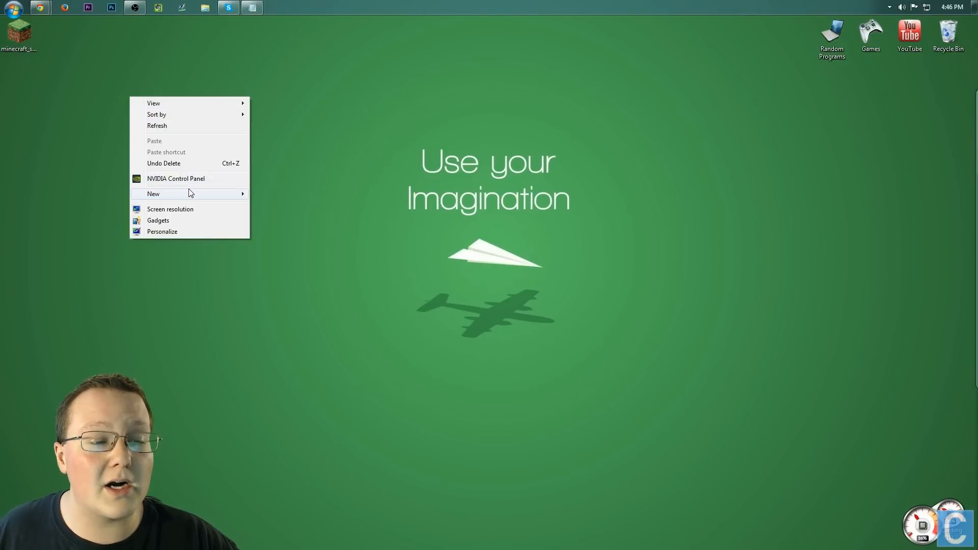
left_click(152, 194)
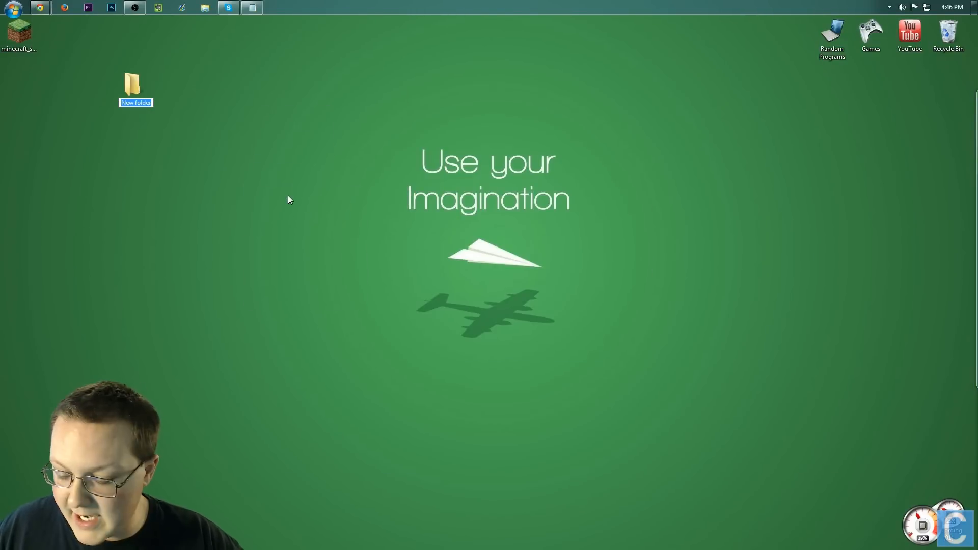
type("17.10")
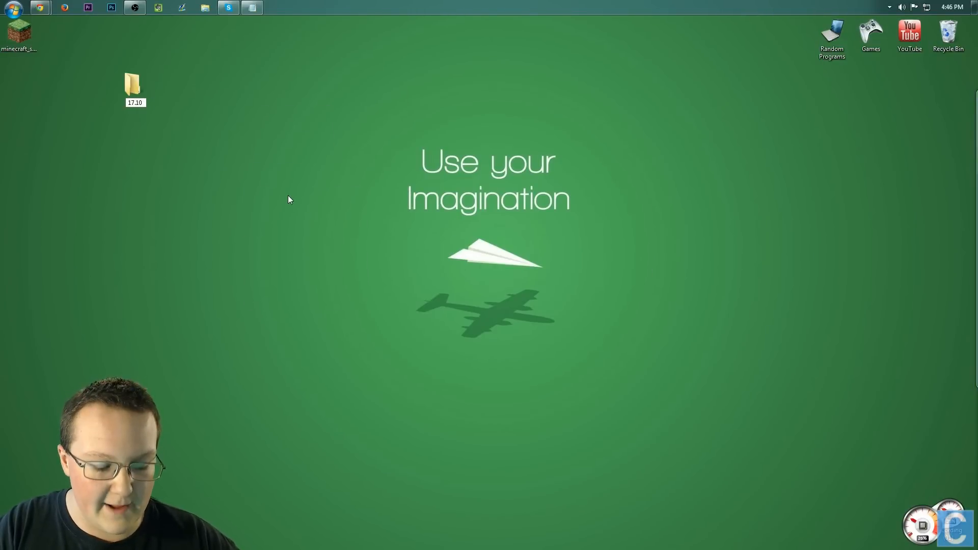
type("Server")
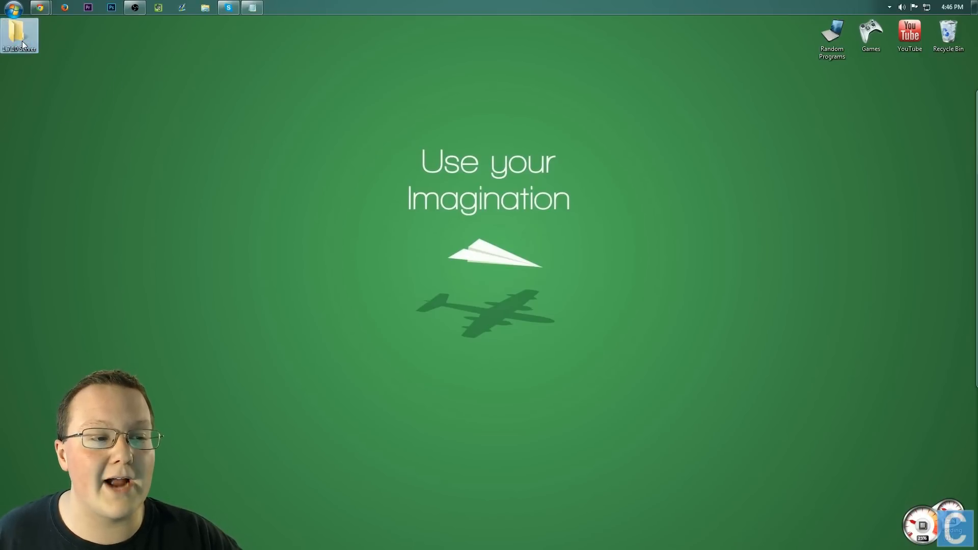
Run minecraft_server.1.7.10 once in its folder, generating logs, eula and server.properties.
double_click(18, 34)
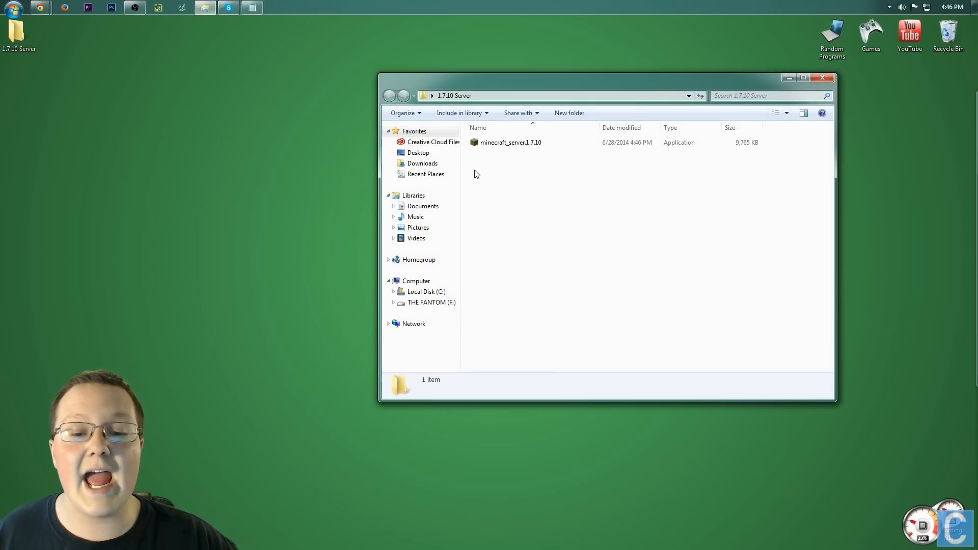
left_click(511, 143)
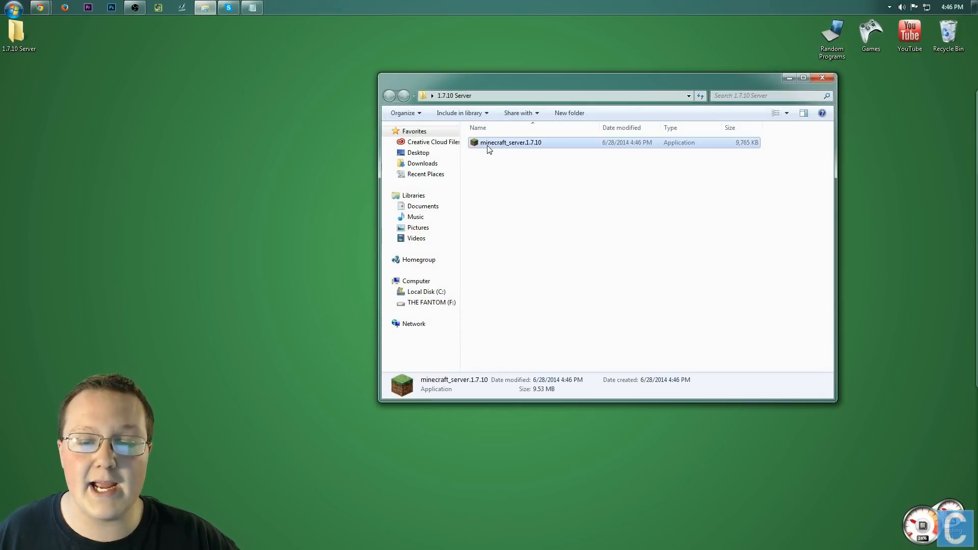
double_click(511, 143)
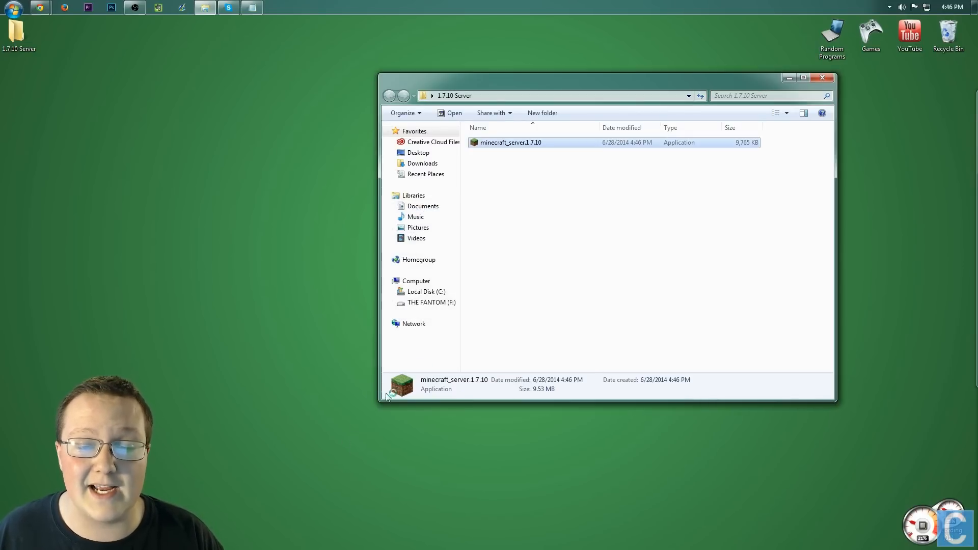
double_click(511, 143)
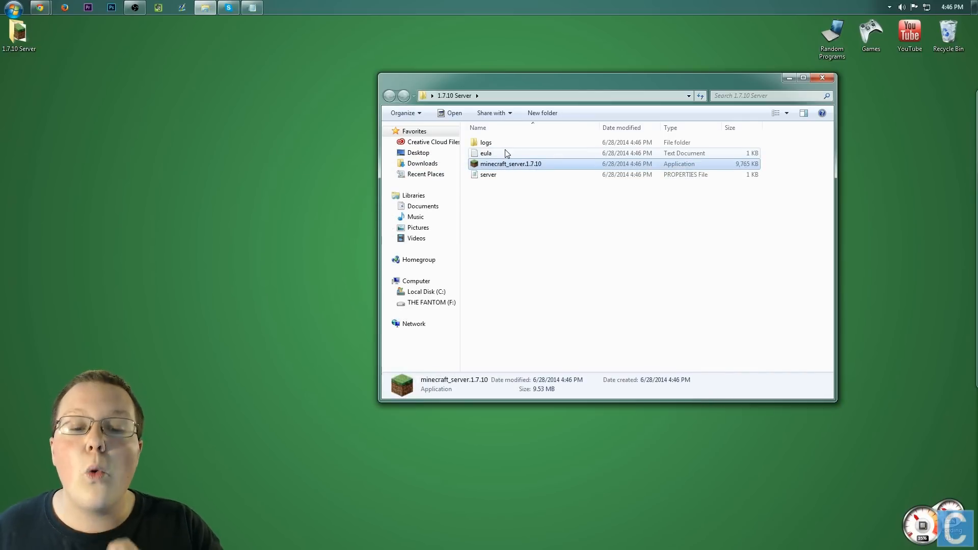
left_click(486, 153)
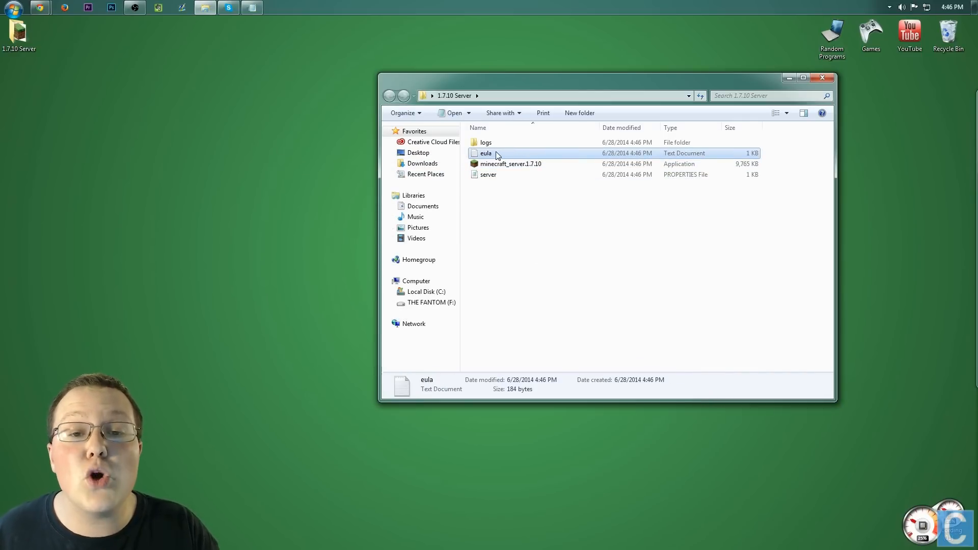
Edit eula.txt to read eula=true, save it and close Notepad.
double_click(486, 153)
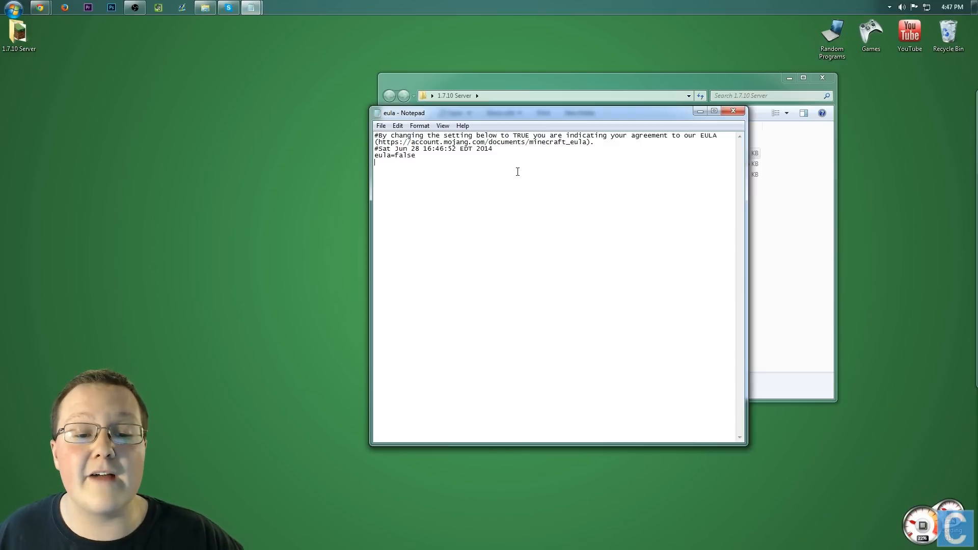
mouse_move(476, 180)
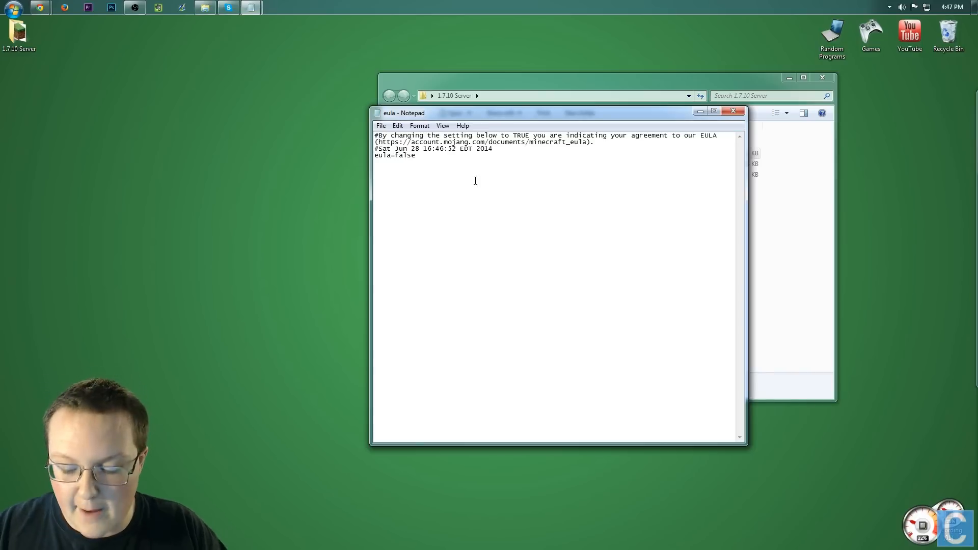
type("t")
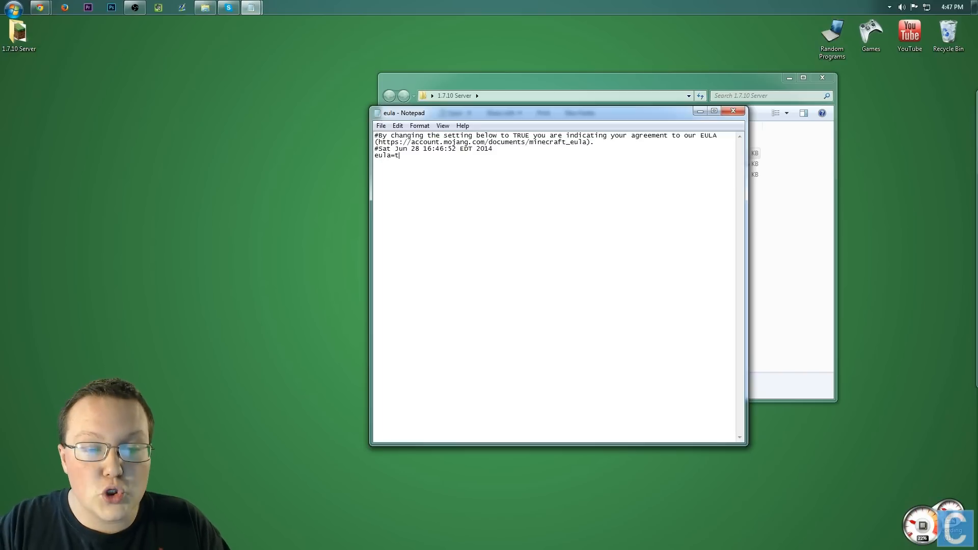
type("rue")
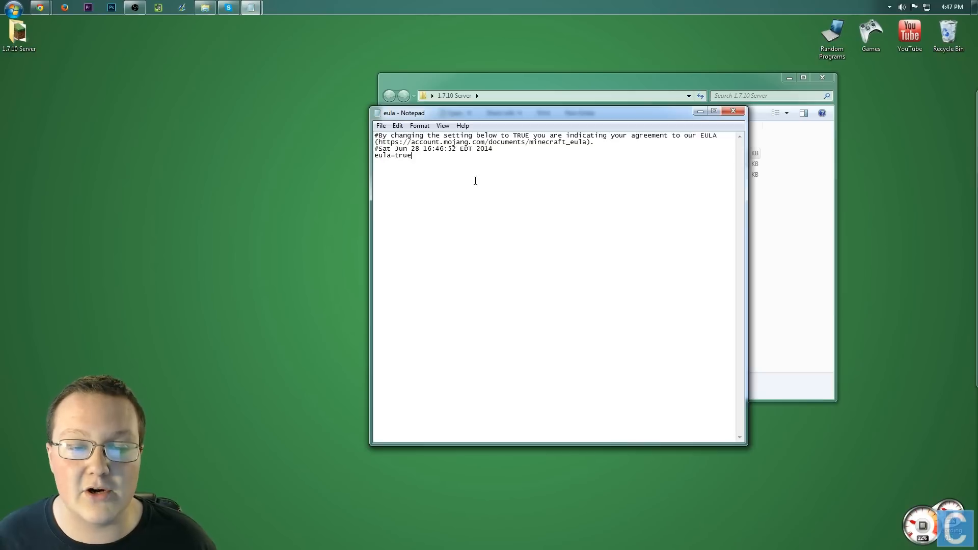
mouse_move(471, 177)
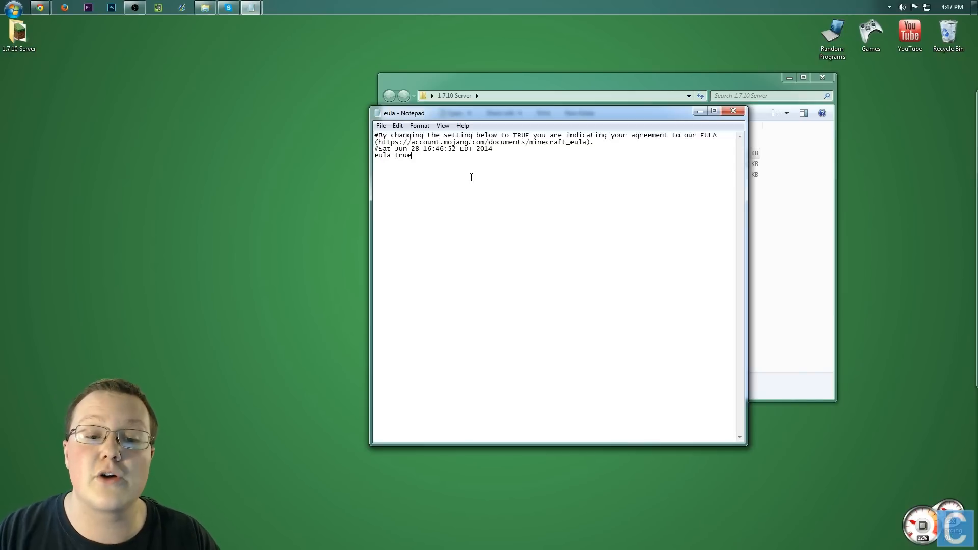
left_click(380, 126)
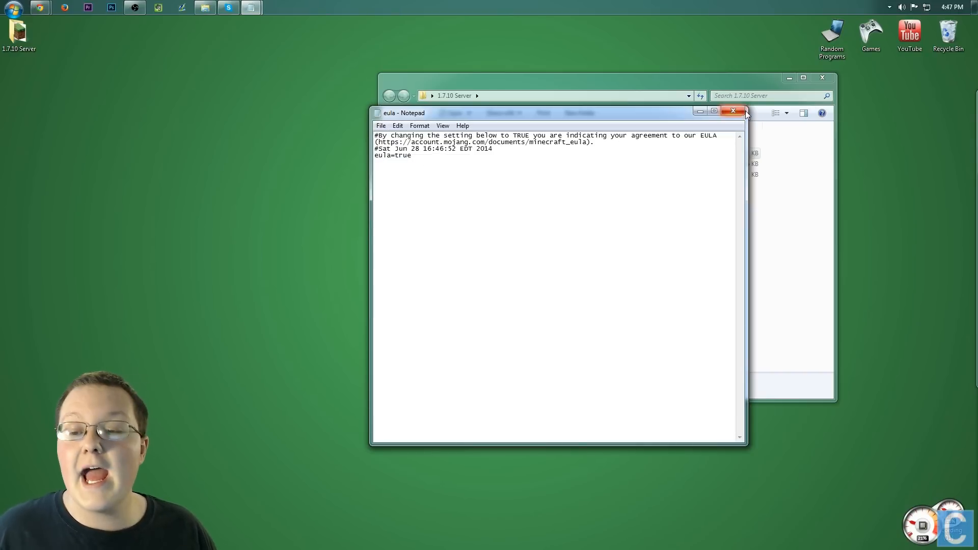
left_click(733, 111)
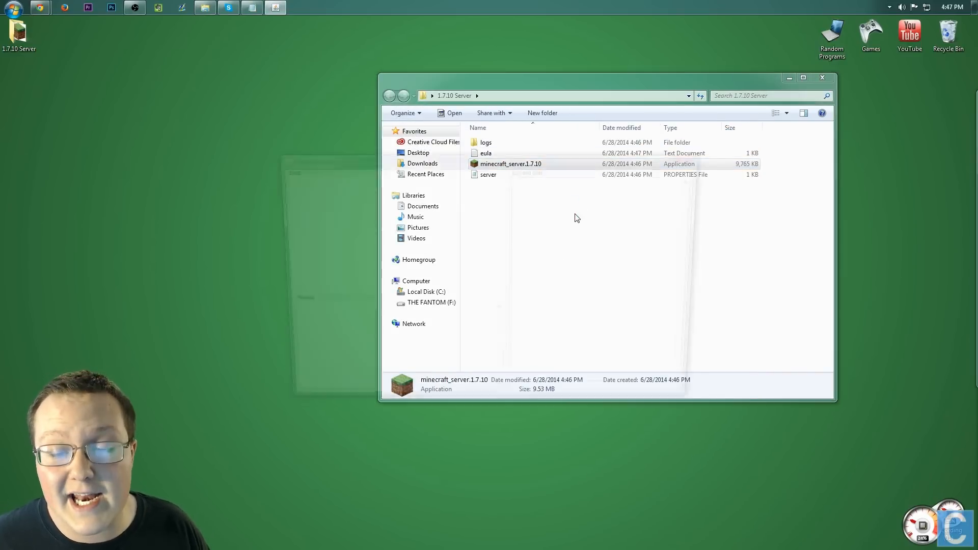
Start the server to generate world, ops and whitelist files, stop it, and return to Chrome.
double_click(511, 163)
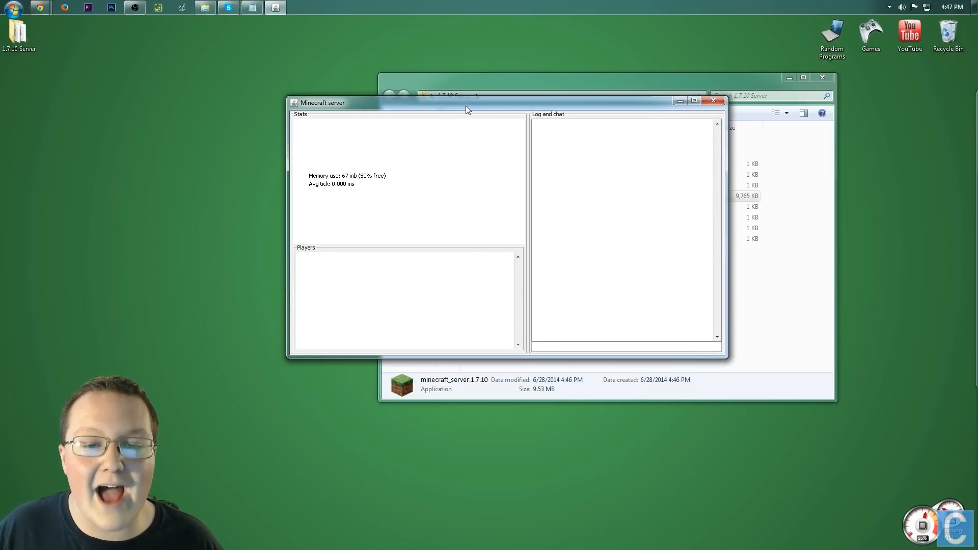
type("sto")
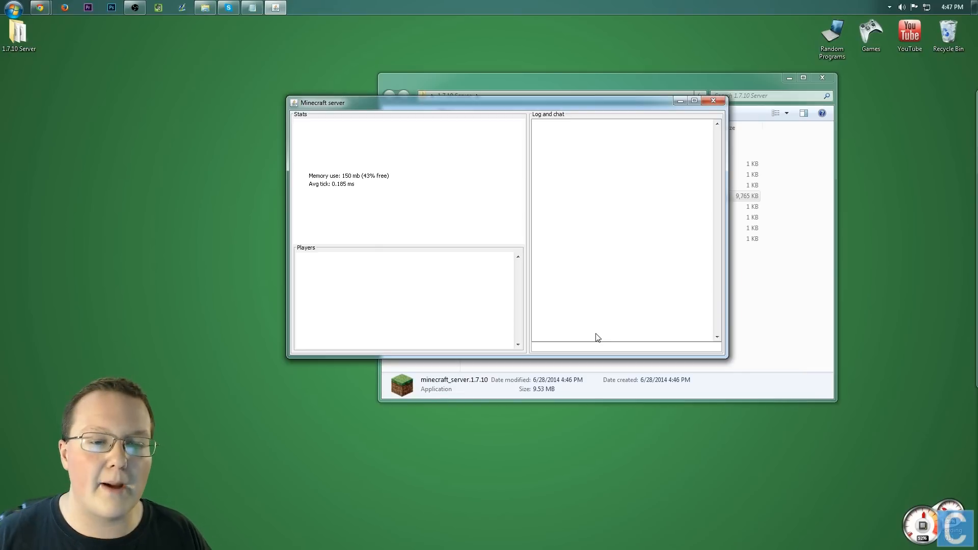
left_click(712, 101)
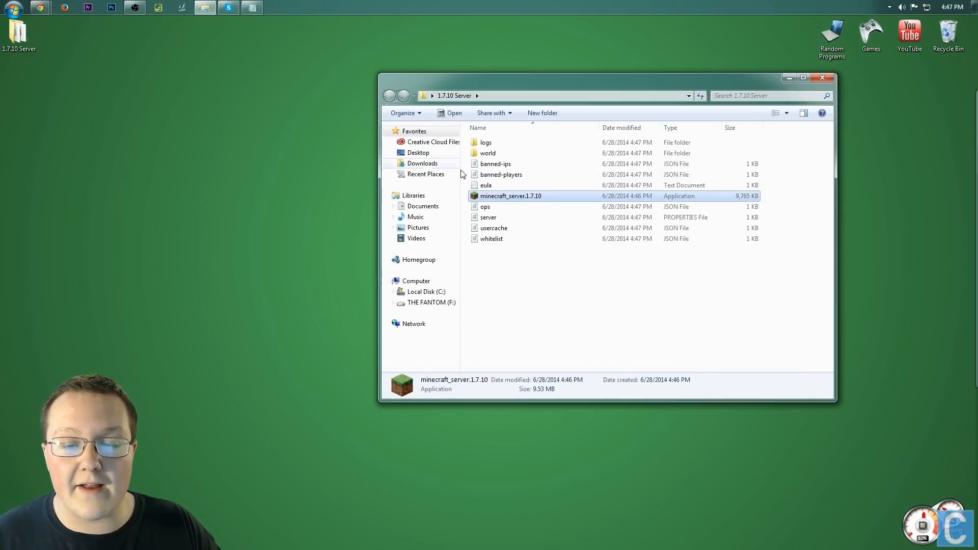
left_click(40, 7)
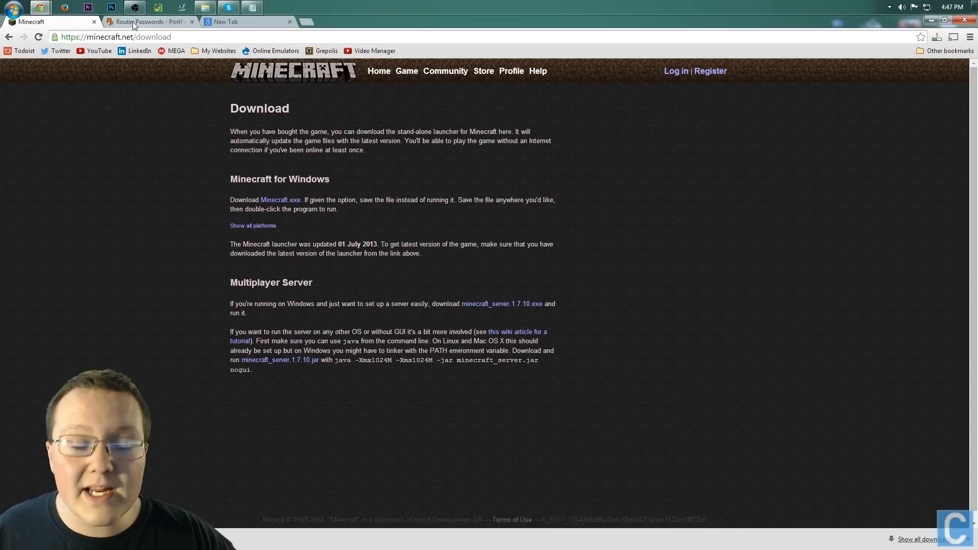
mouse_move(150, 22)
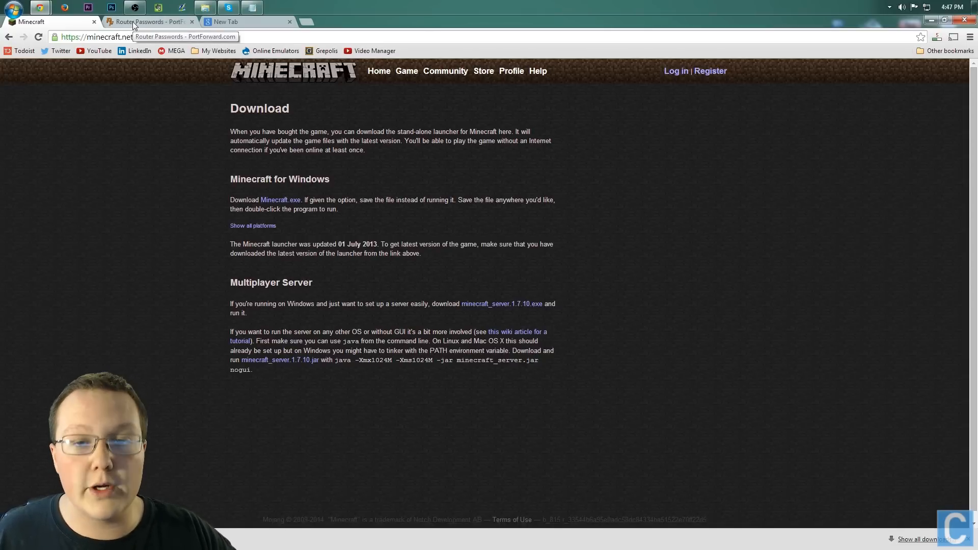
Switch to portforward.com's Router Passwords page in Chrome.
left_click(150, 21)
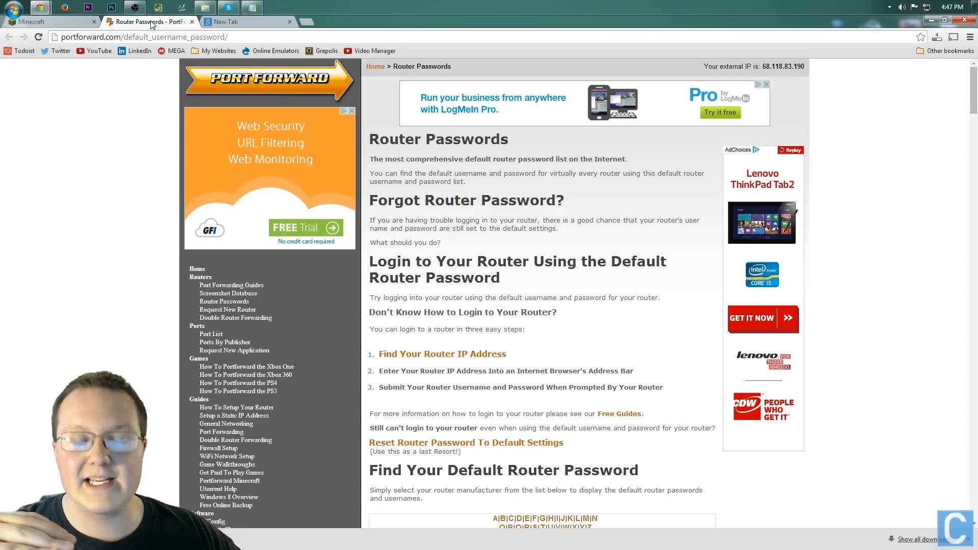
mouse_move(546, 191)
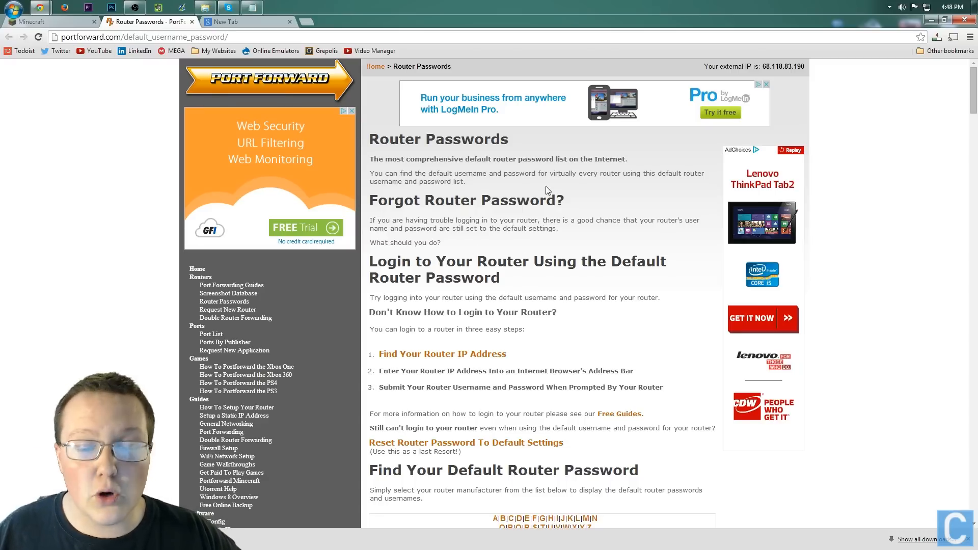
mouse_move(454, 168)
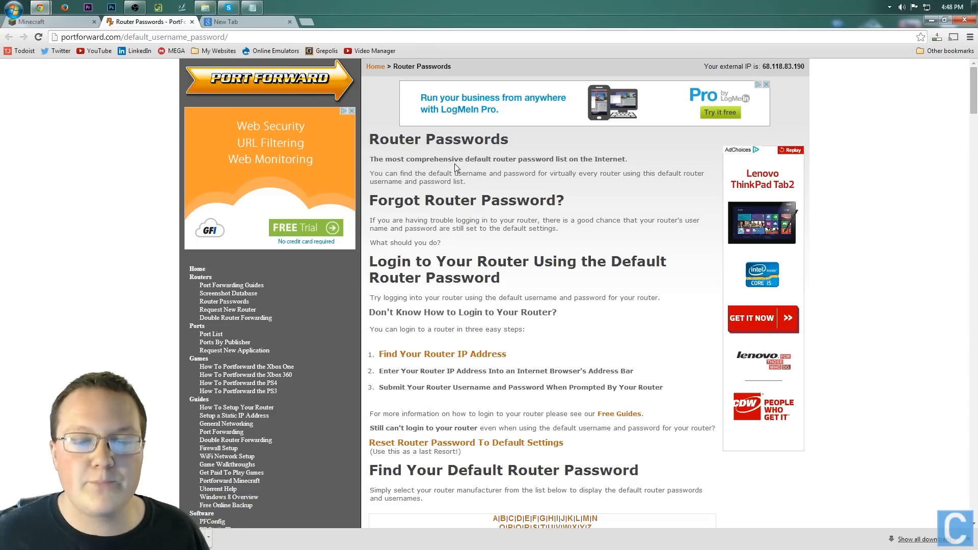
Consult the CISCO default router username and password table on PortForward.
scroll("down", 3)
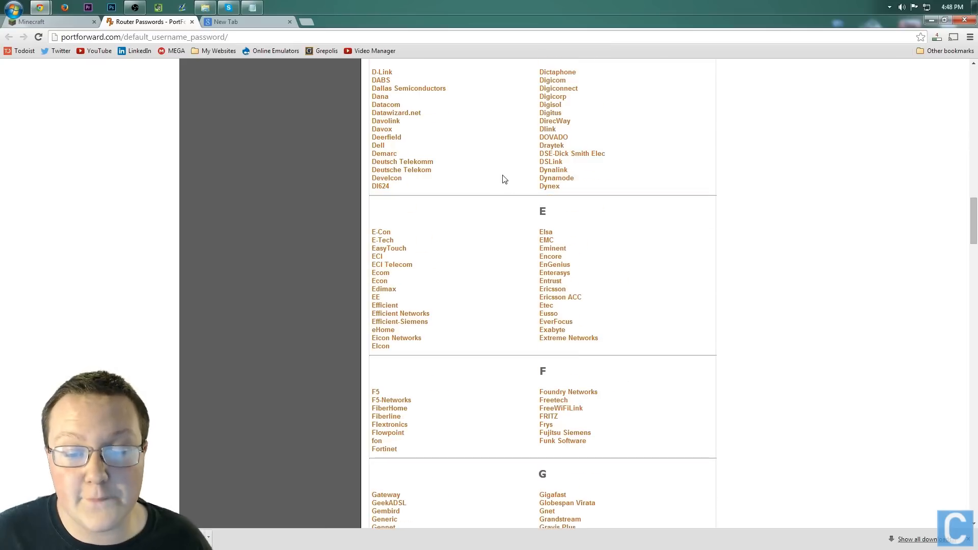
scroll("up", 3)
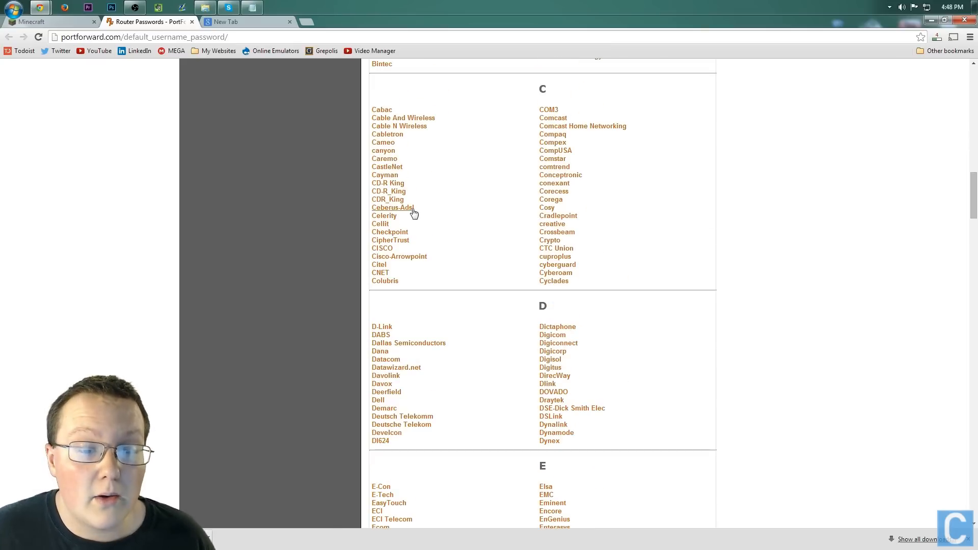
left_click(382, 247)
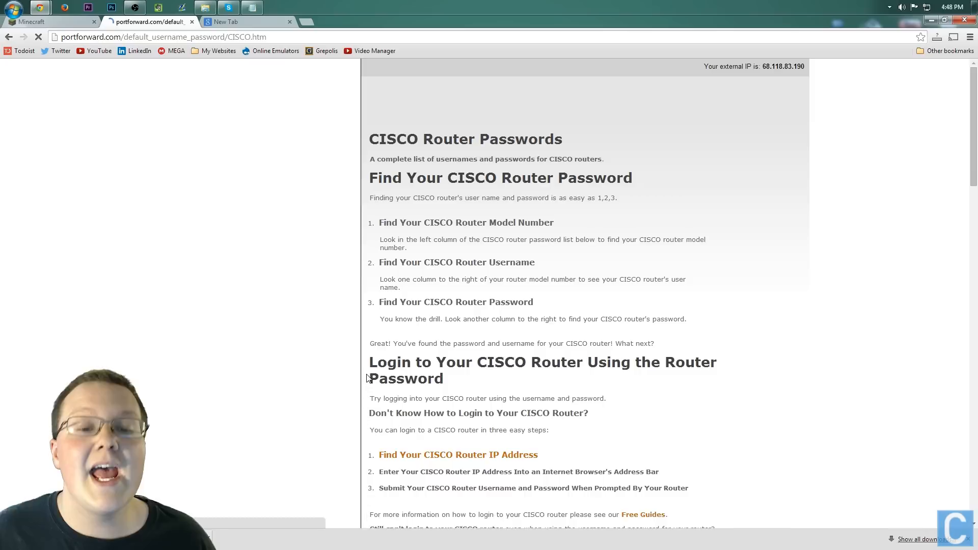
scroll("down", 3)
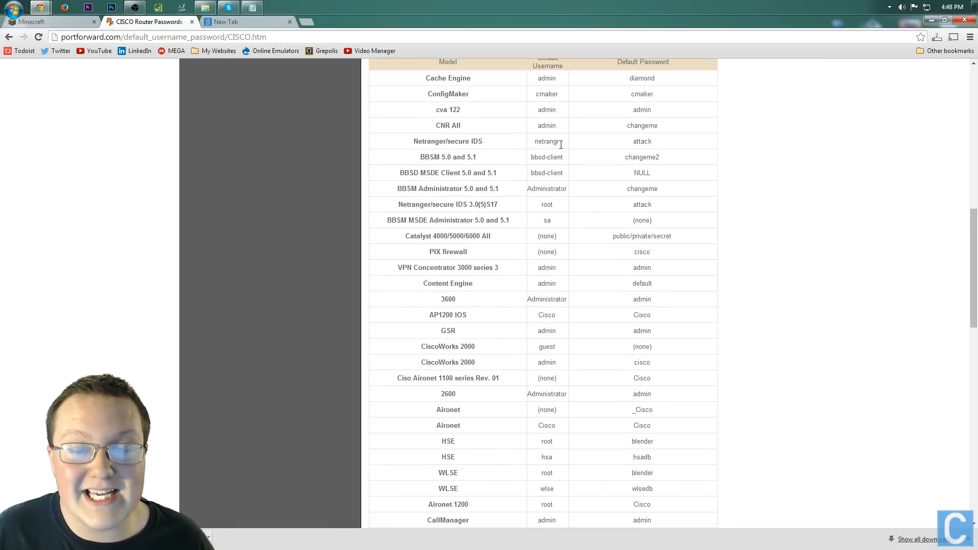
scroll("down", 3)
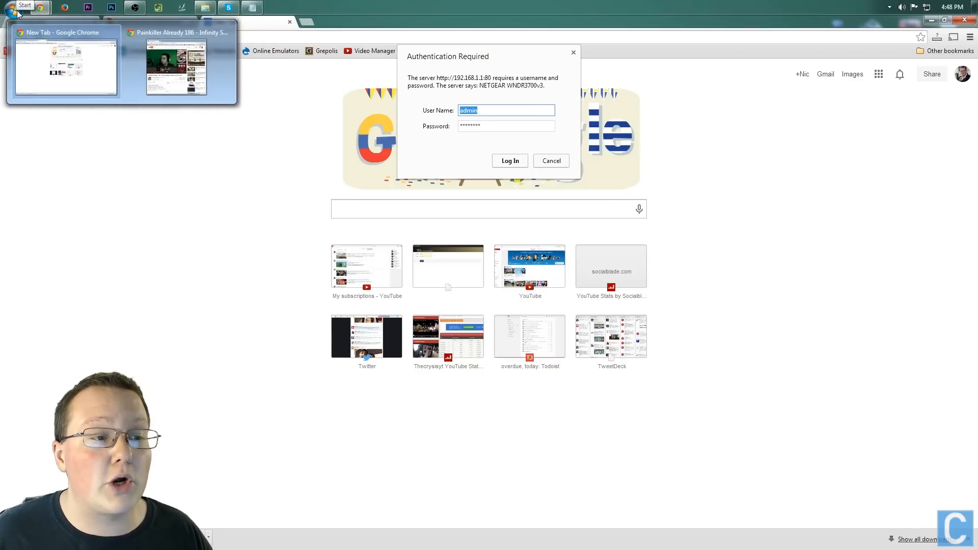
Run ipconfig to find IPv4 address 192.168.1.7 and default gateway 192.168.1.1.
left_click(16, 7)
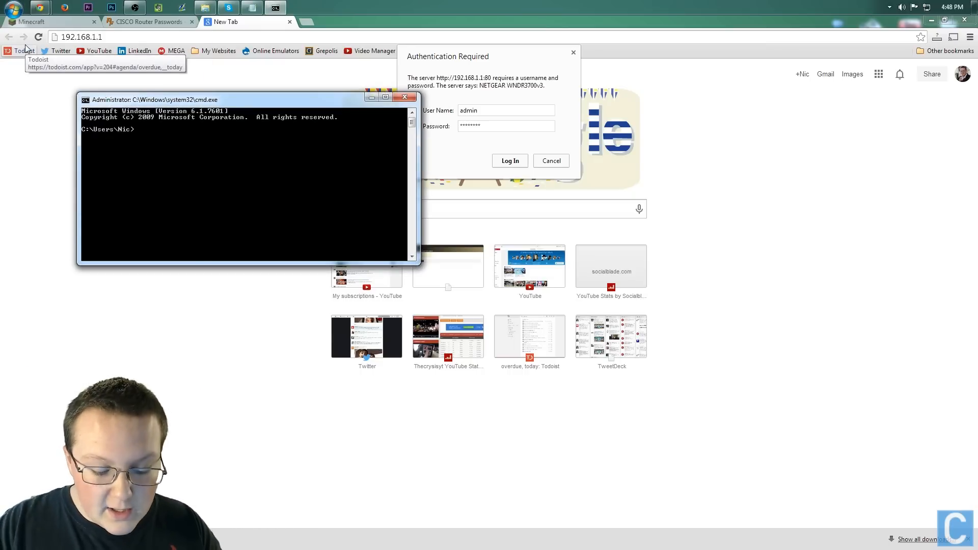
type("ipconfig")
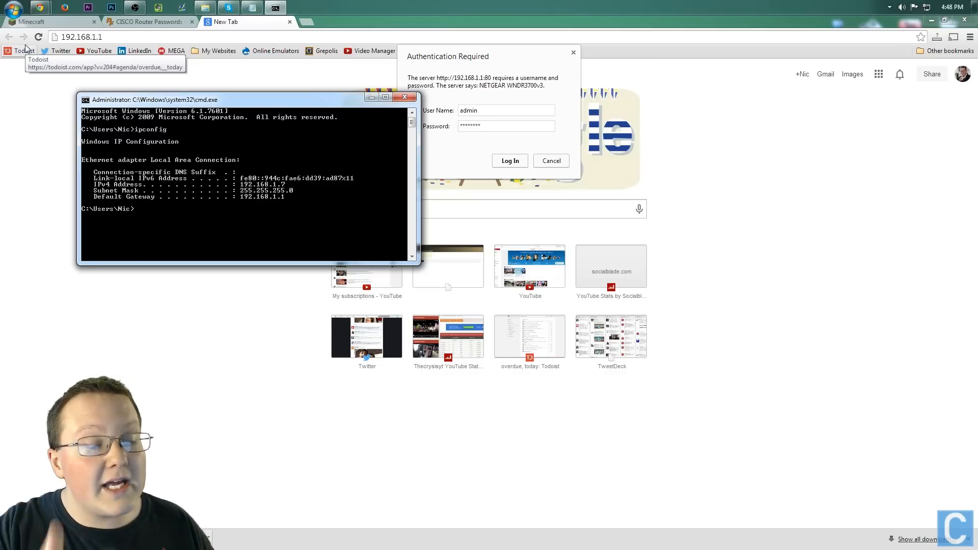
mouse_move(284, 199)
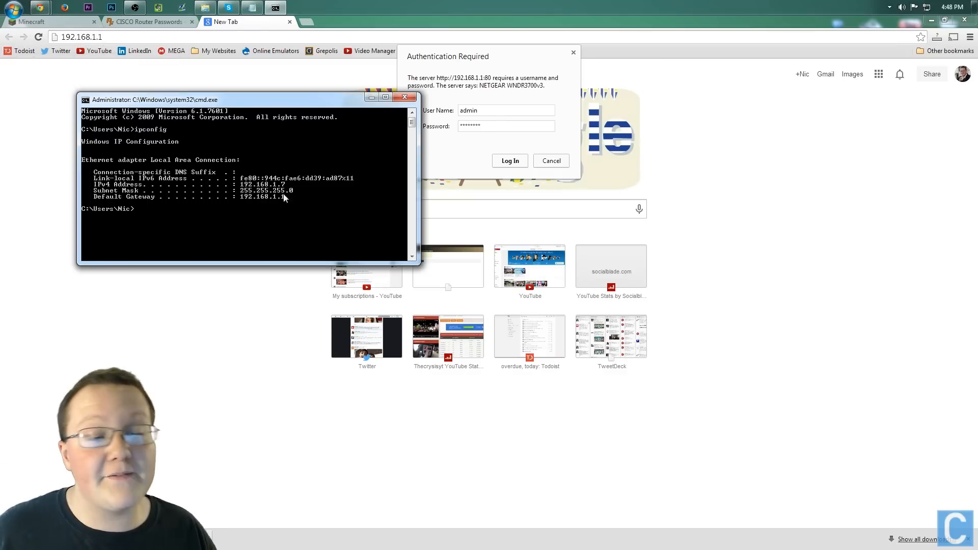
mouse_move(250, 200)
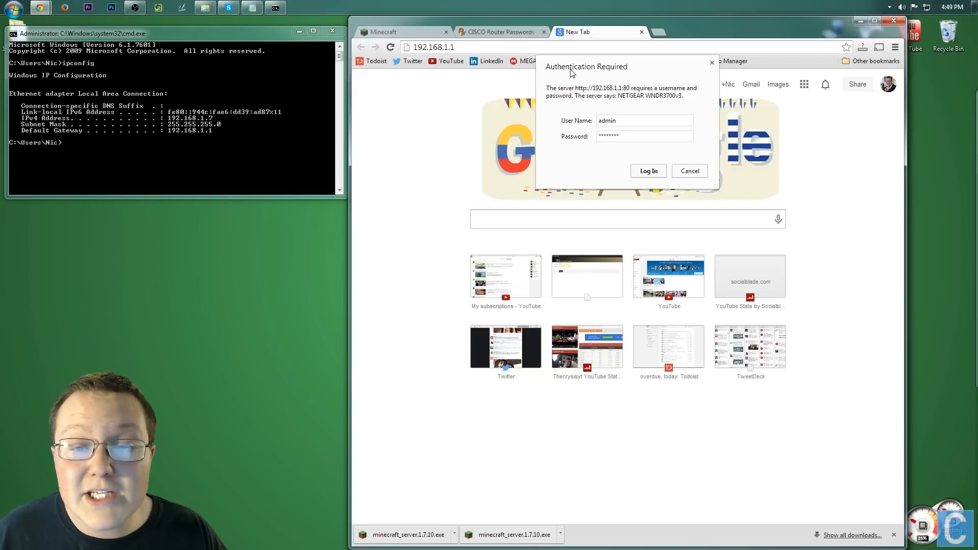
left_click(499, 31)
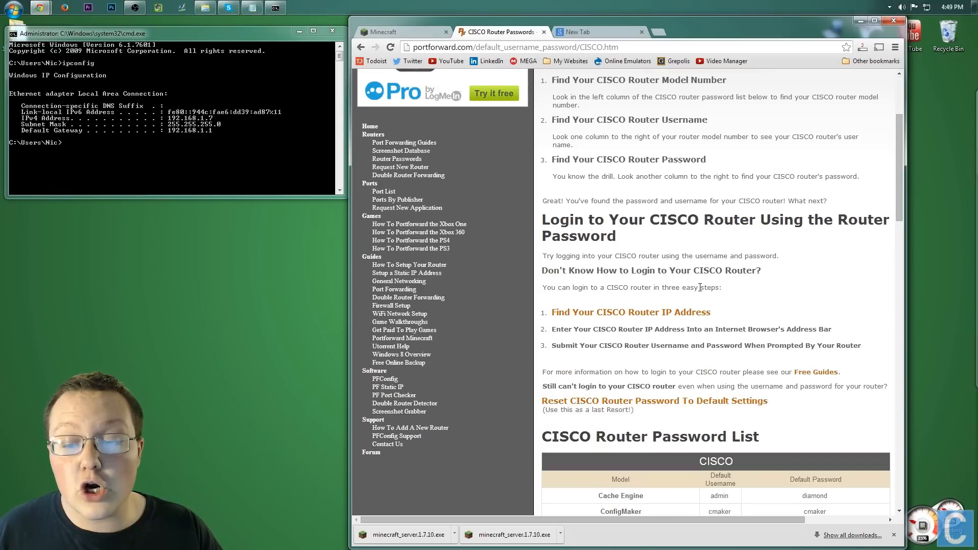
scroll("down", 3)
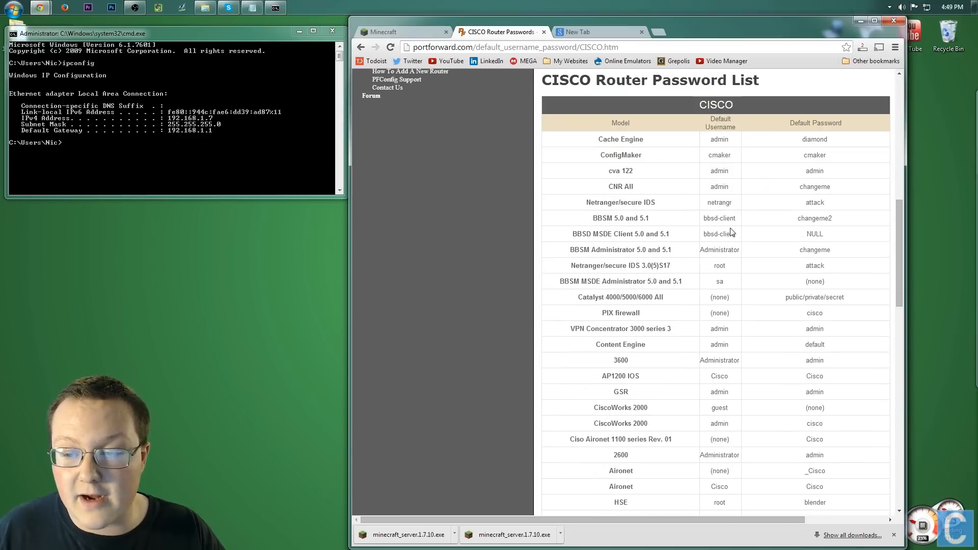
mouse_move(610, 235)
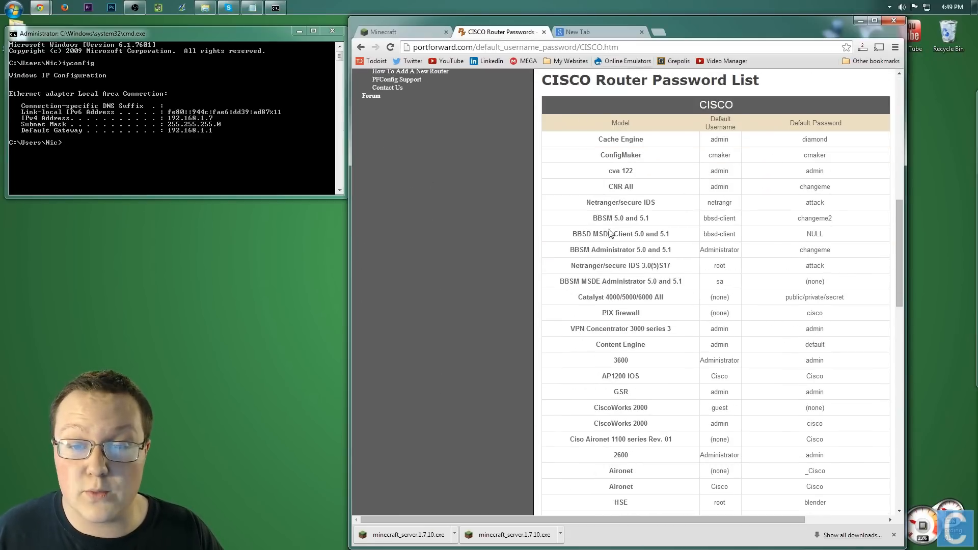
left_click(591, 31)
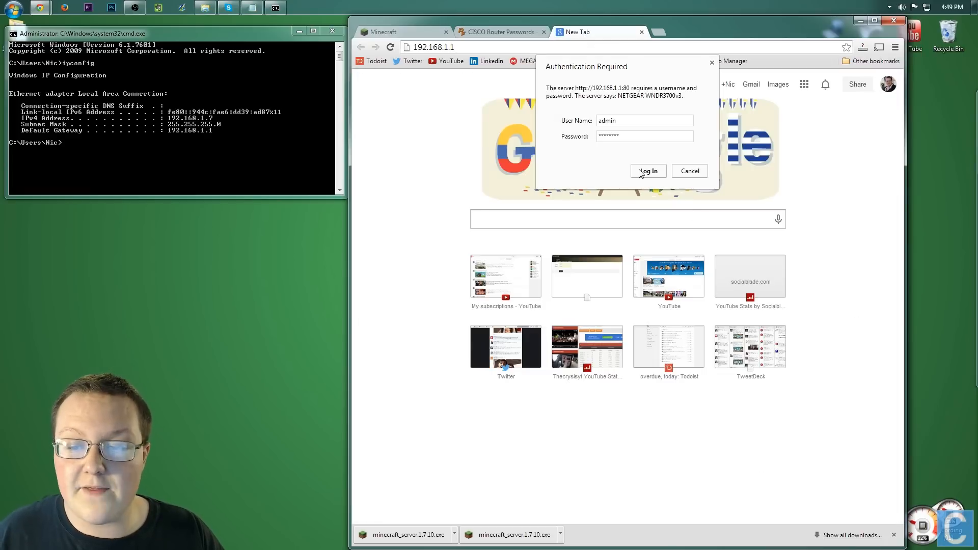
Log into NETGEAR genie, reach Advanced Port Forwarding, and remove the existing Minecraft rule.
left_click(648, 171)
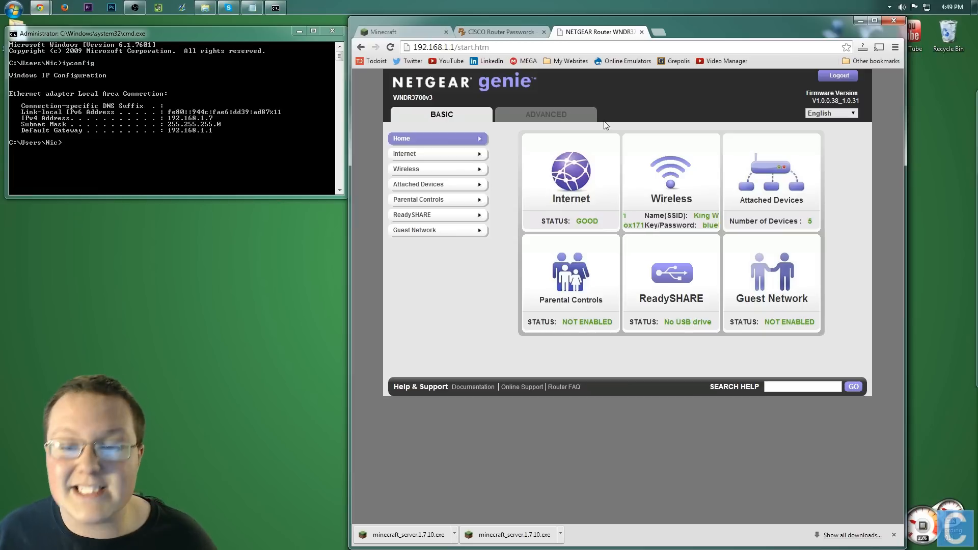
left_click(544, 114)
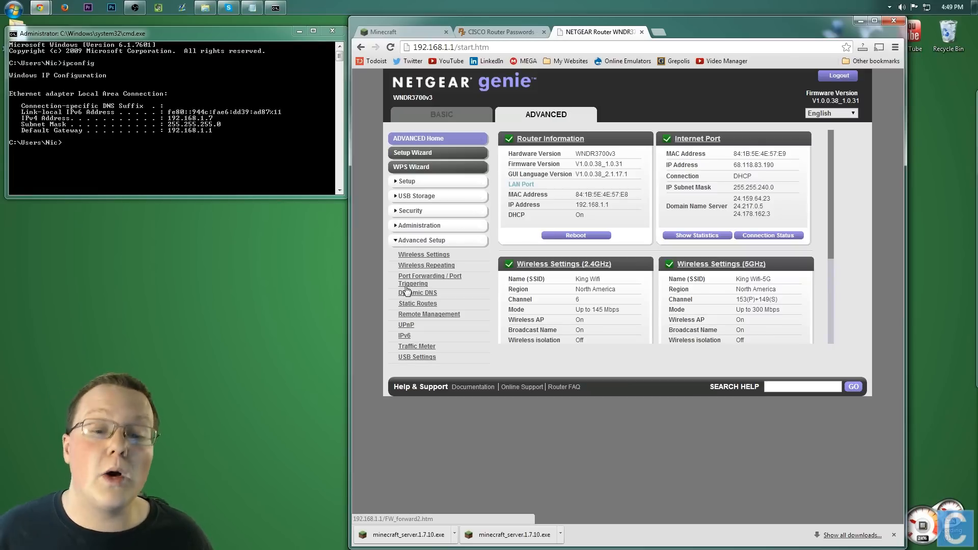
left_click(430, 279)
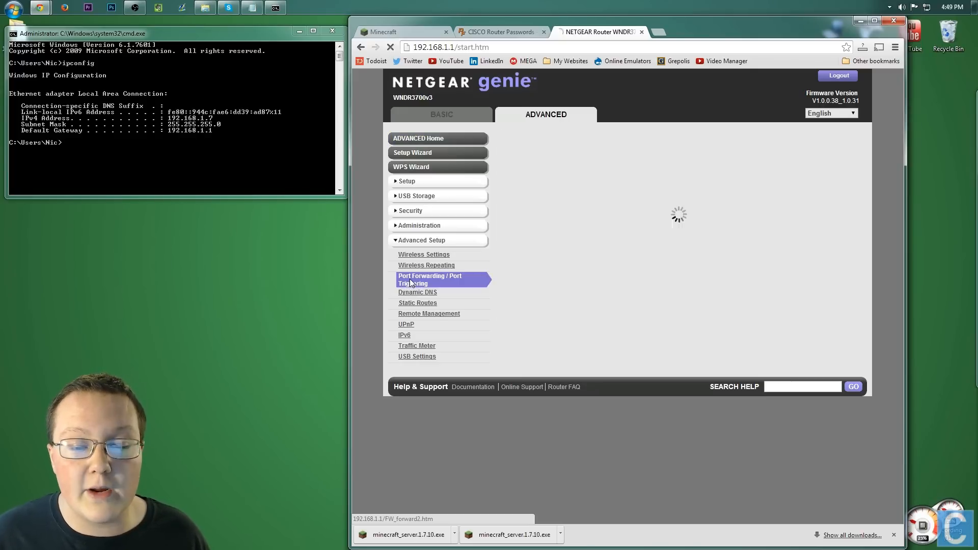
left_click(430, 280)
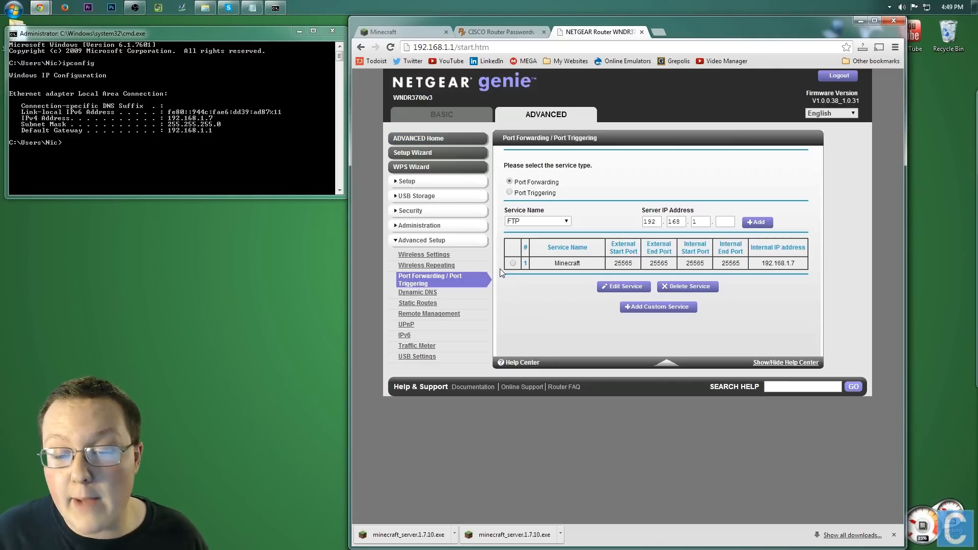
left_click(513, 263)
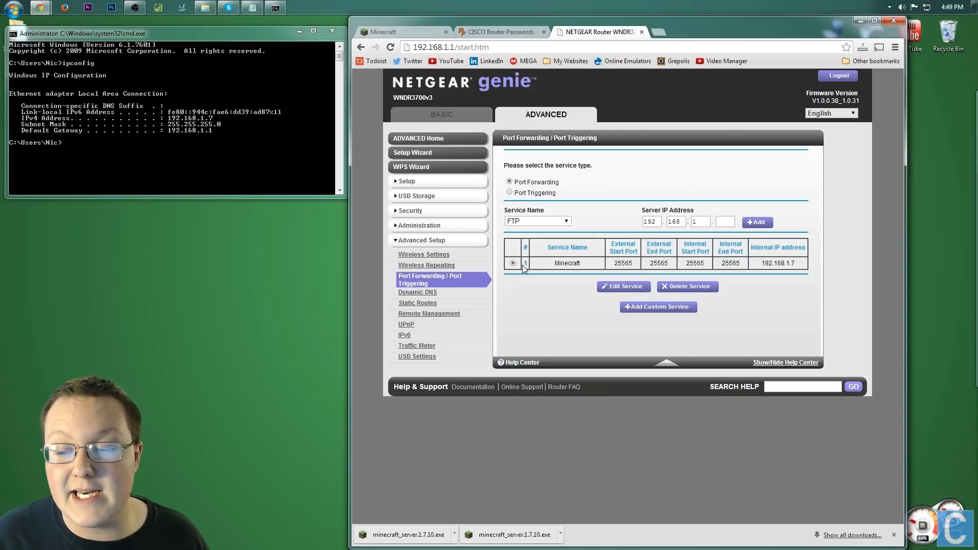
left_click(621, 287)
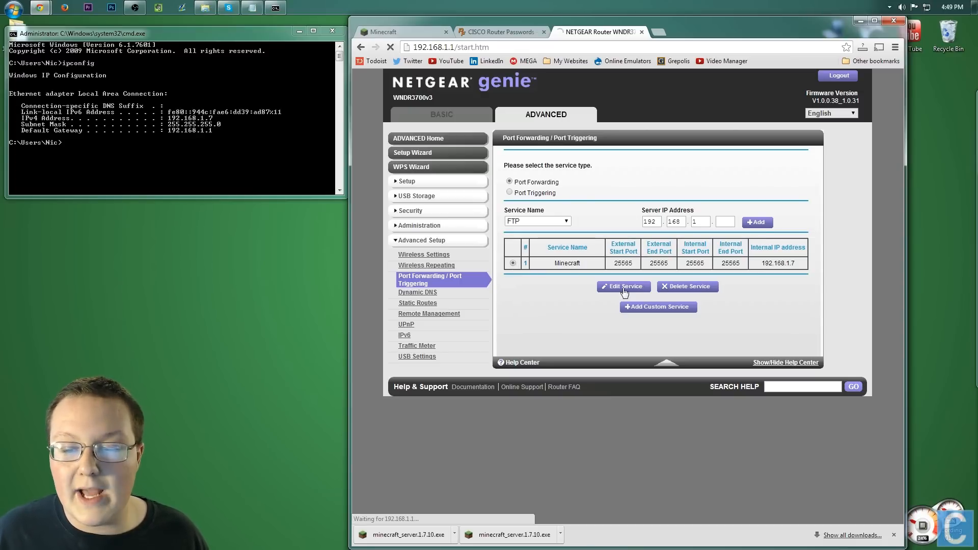
Add a custom forwarding service named Minecraft with TCP/UDP protocol.
left_click(686, 286)
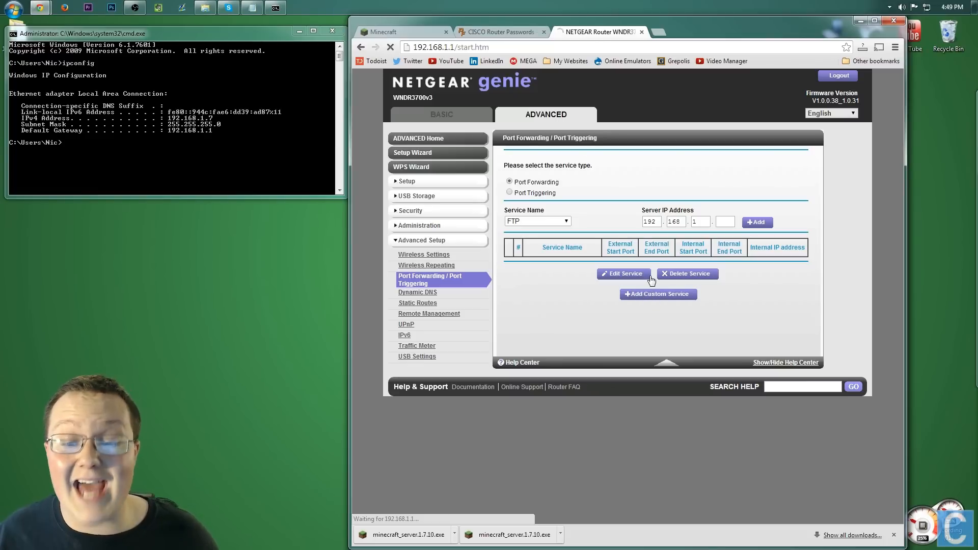
left_click(657, 293)
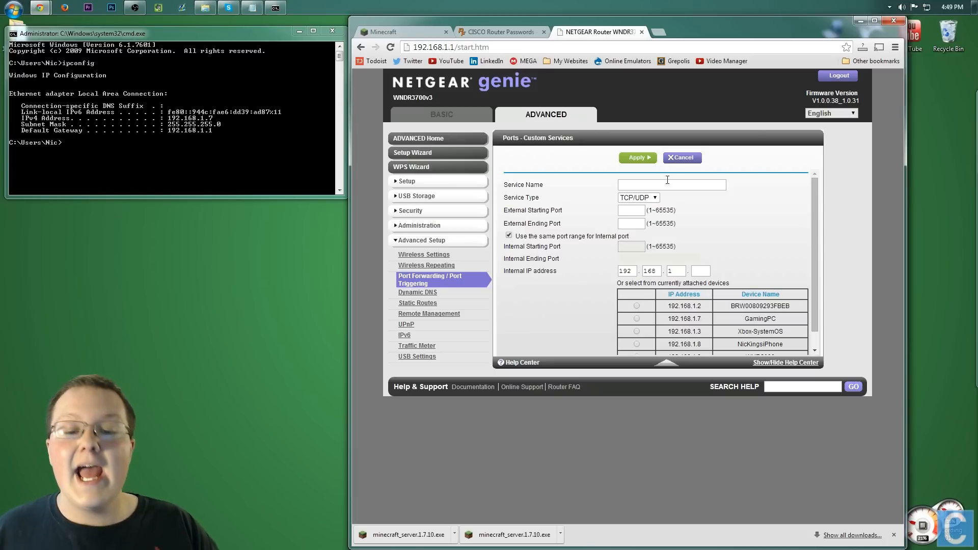
type("M")
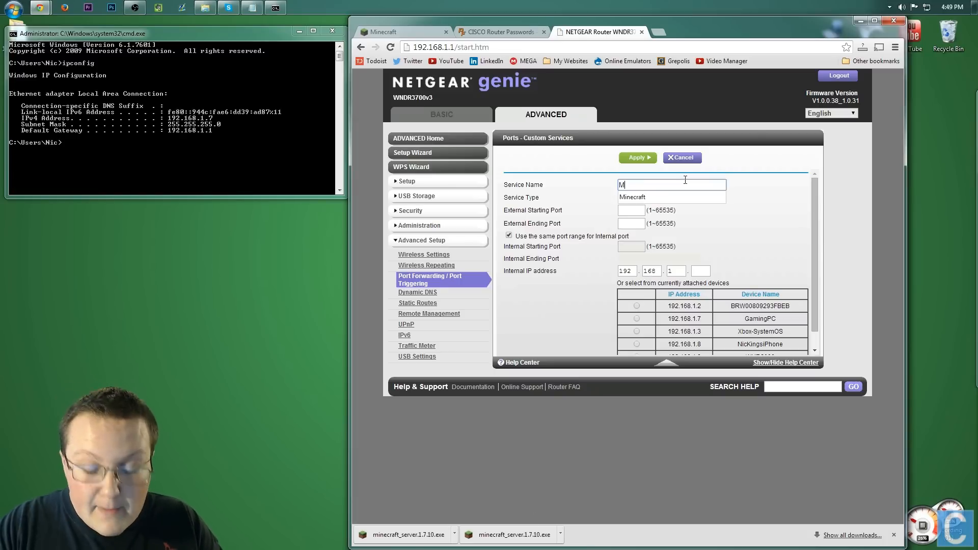
type("inecraft Sever")
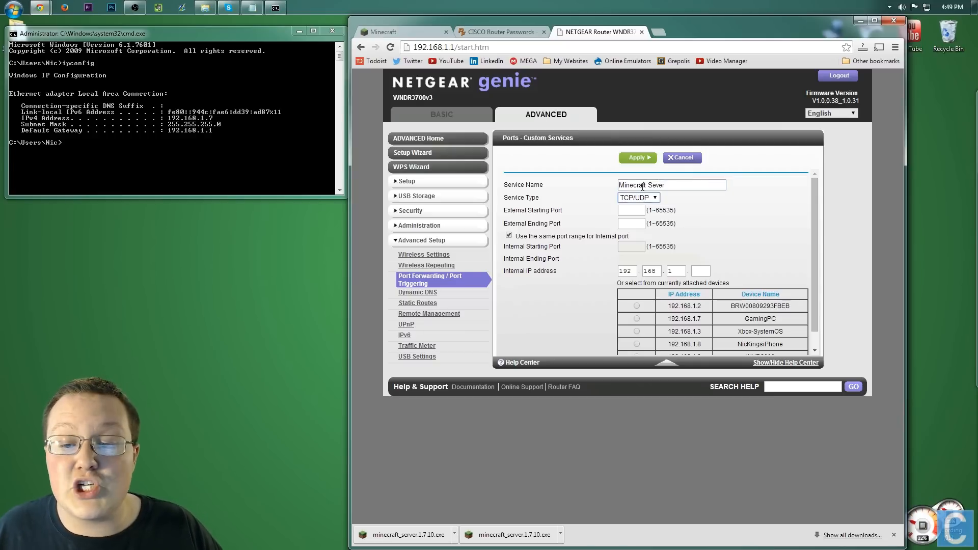
left_click(638, 196)
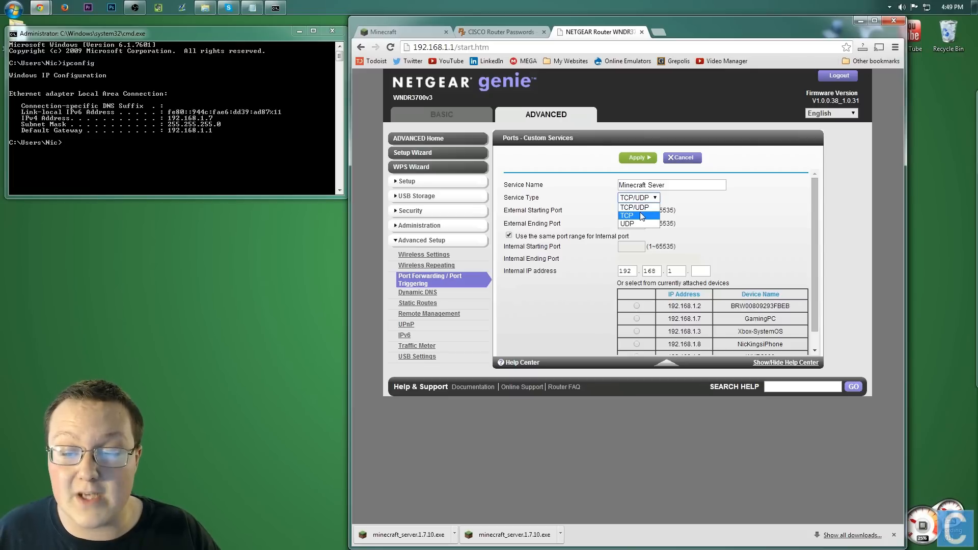
left_click(635, 207)
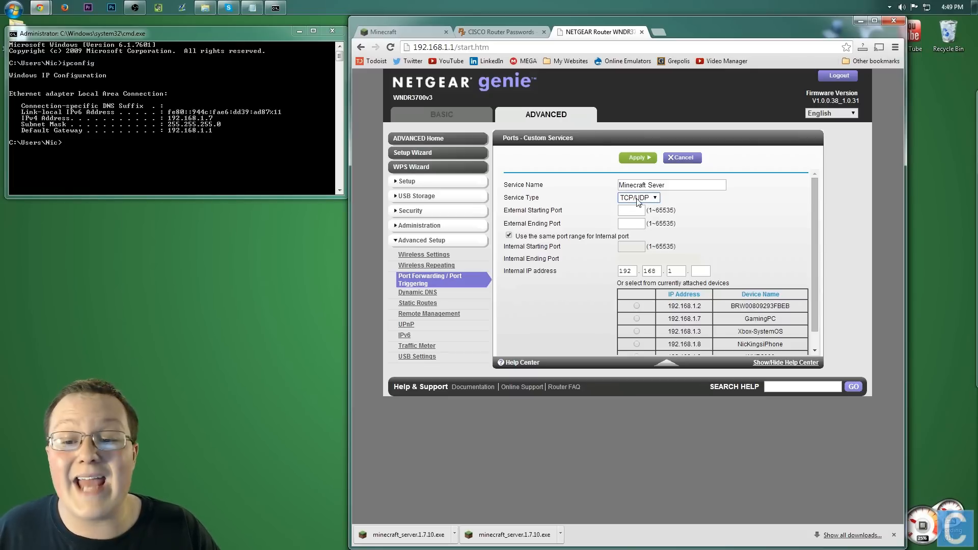
mouse_move(633, 209)
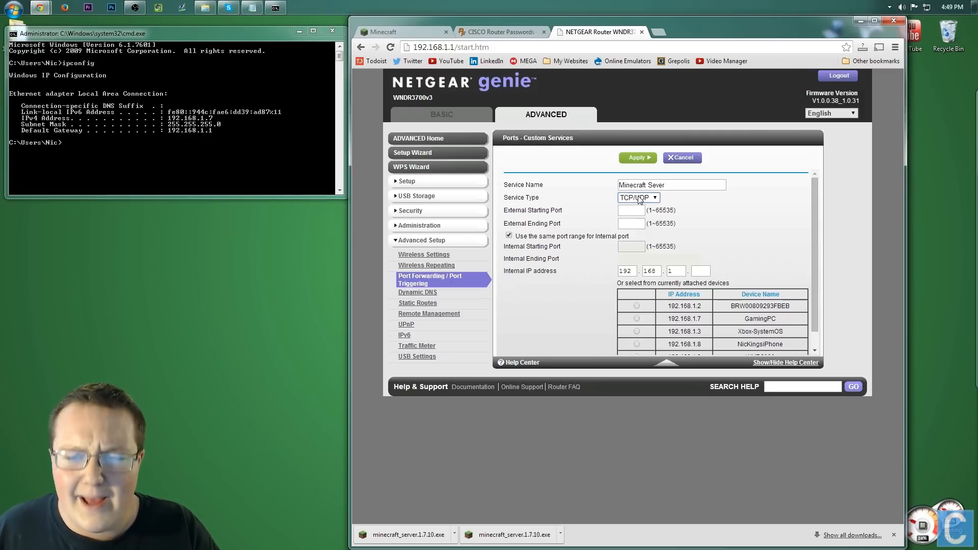
Forward external port 25565 to GamingPC at 192.168.1.7 and apply the rule.
left_click(631, 210)
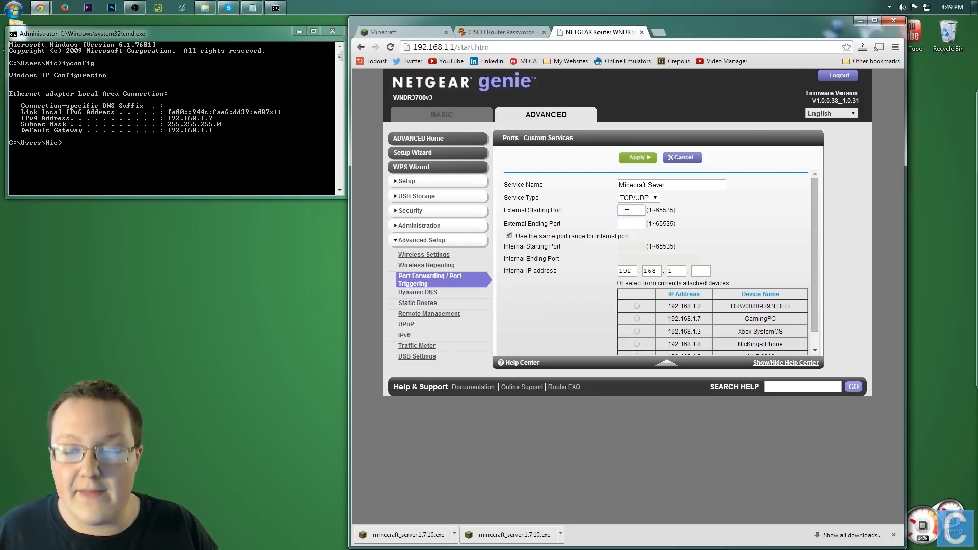
type("25565")
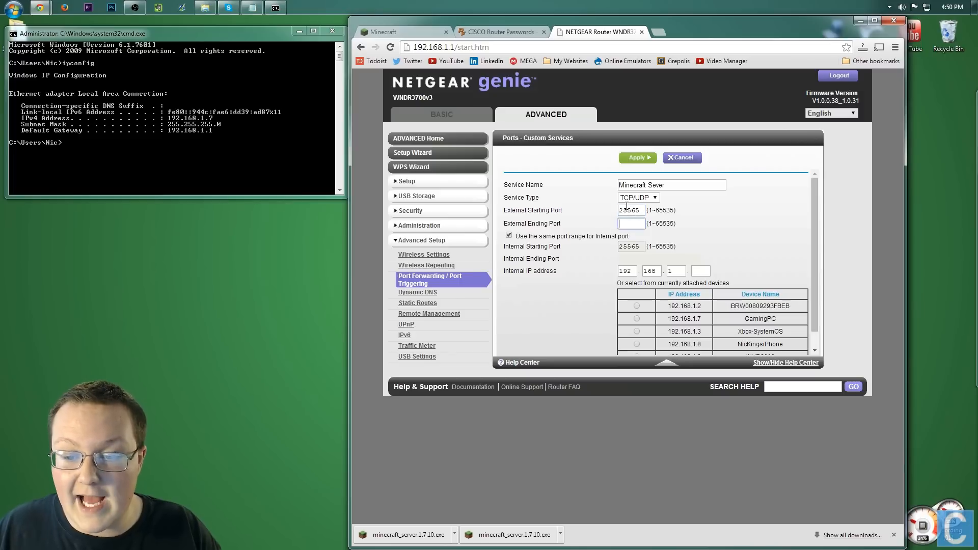
type("25565")
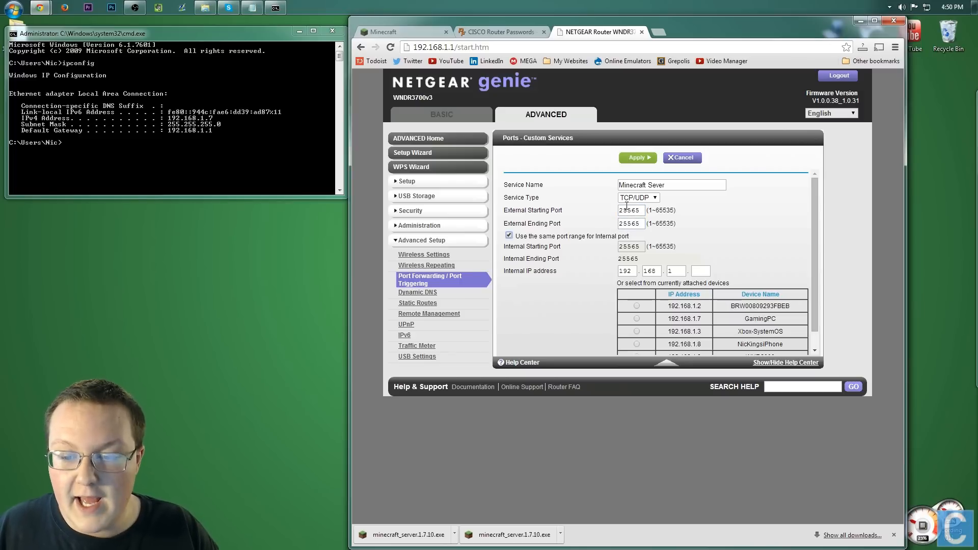
mouse_move(712, 226)
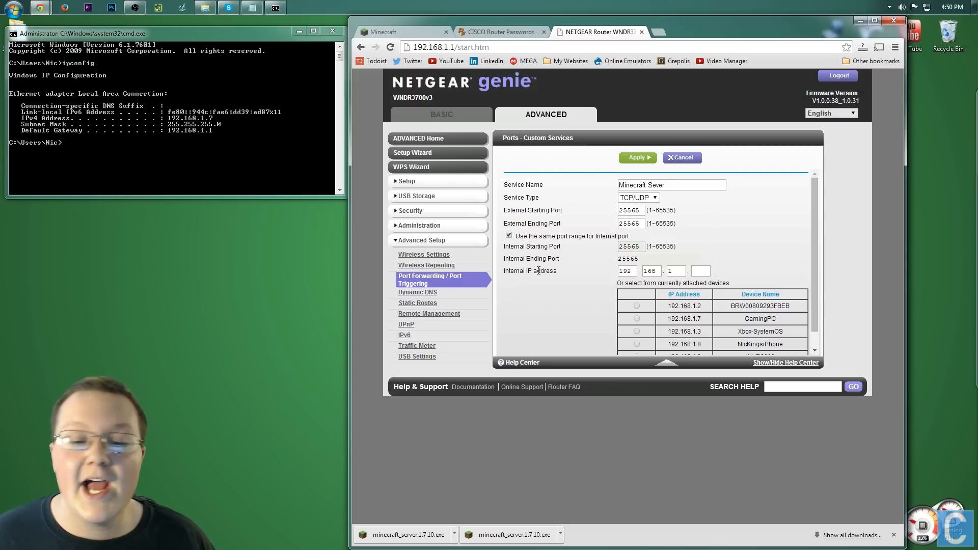
scroll("down", 3)
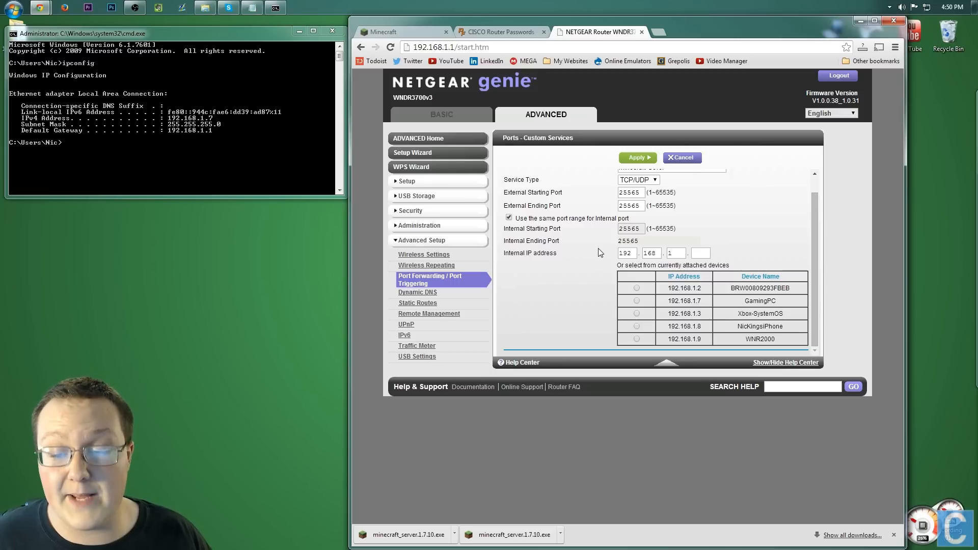
mouse_move(726, 307)
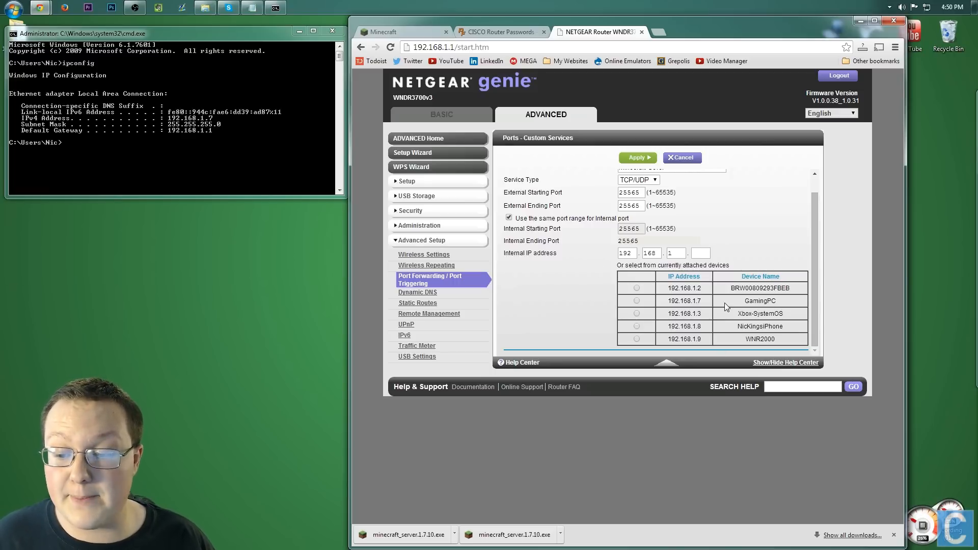
left_click(636, 300)
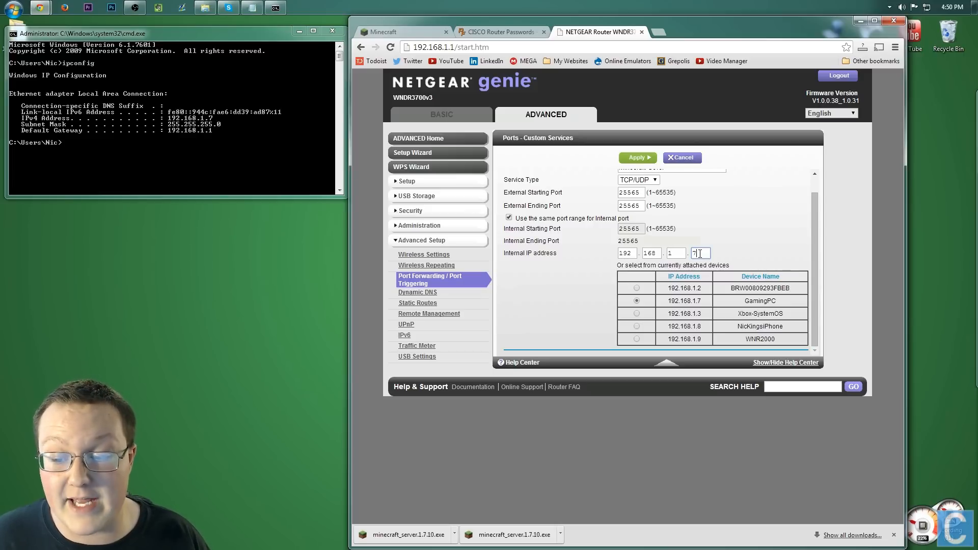
mouse_move(220, 121)
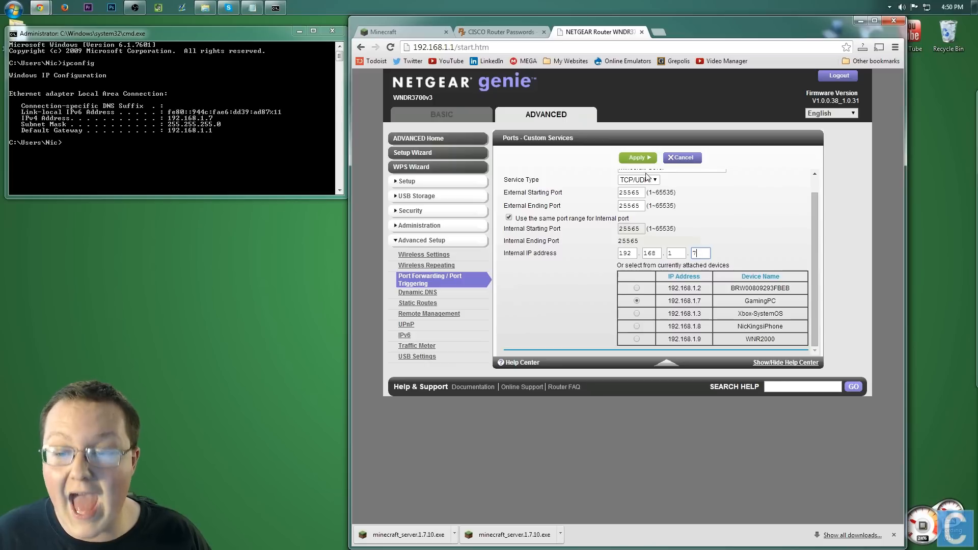
left_click(636, 156)
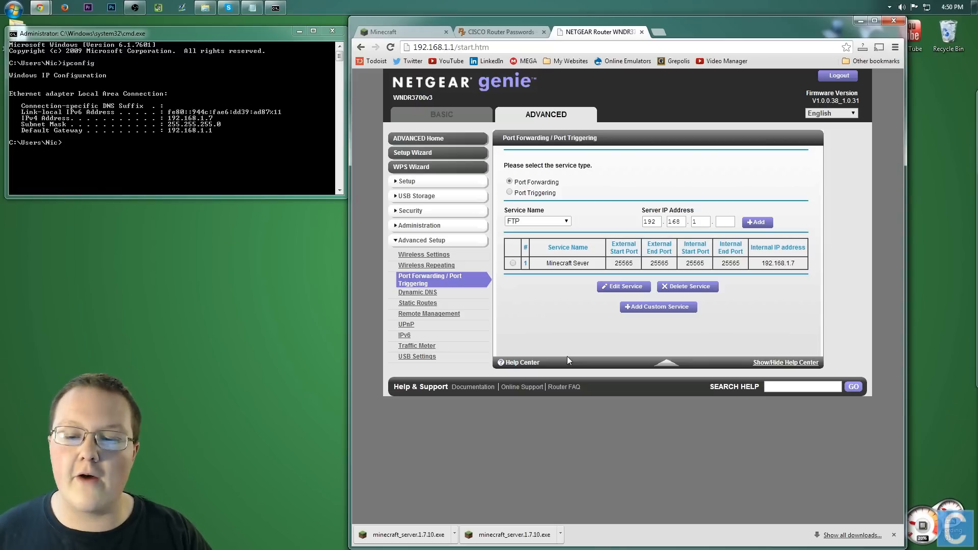
mouse_move(641, 33)
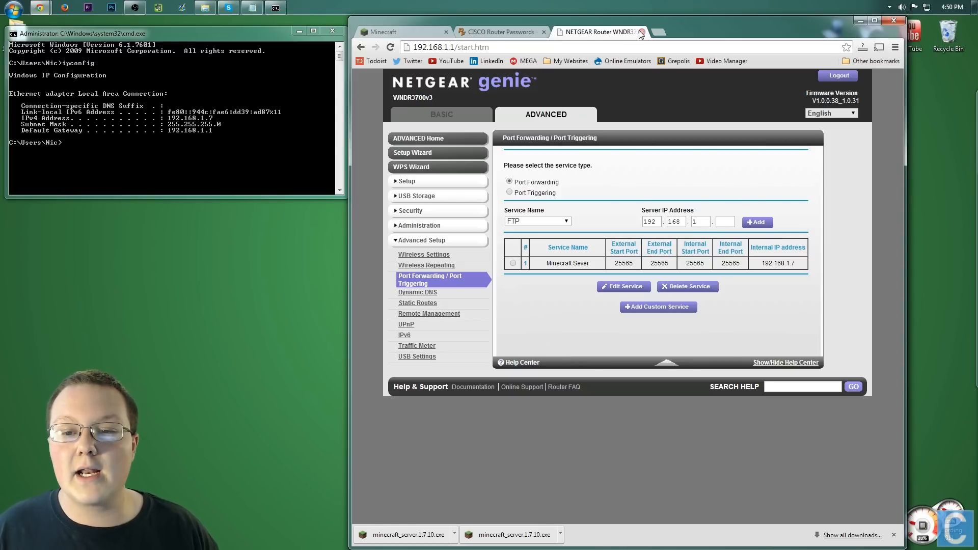
Edit server.properties so server-ip reads 192.168.1.7, then save and close Notepad.
left_click(641, 31)
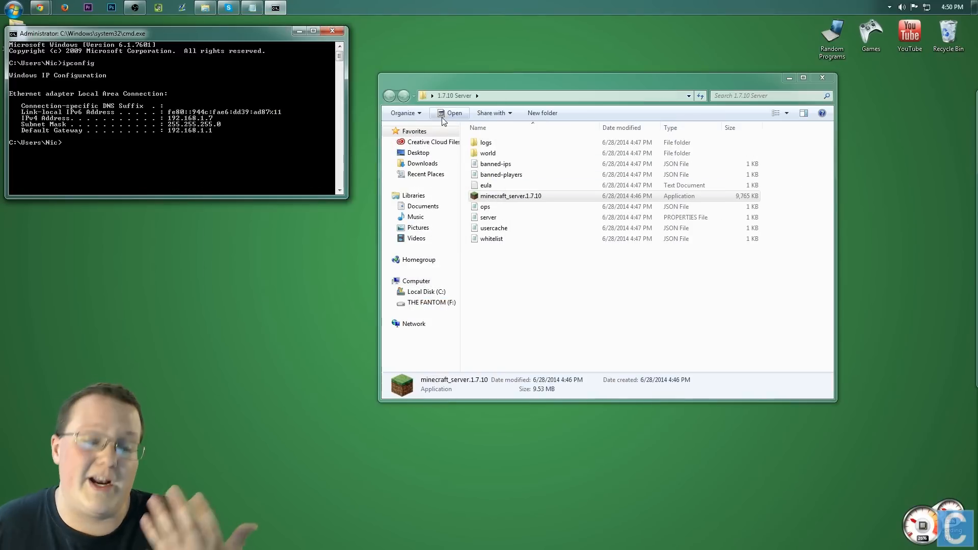
mouse_move(440, 245)
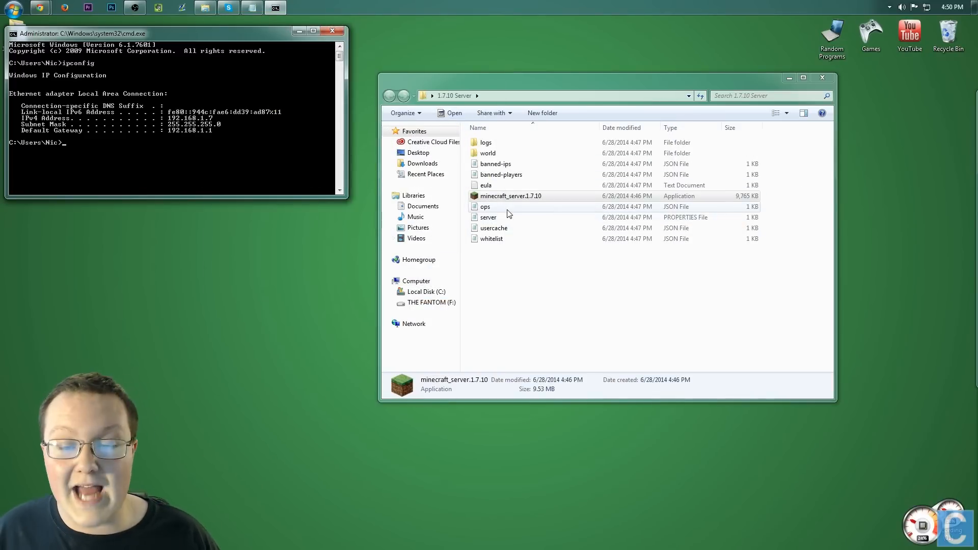
double_click(488, 217)
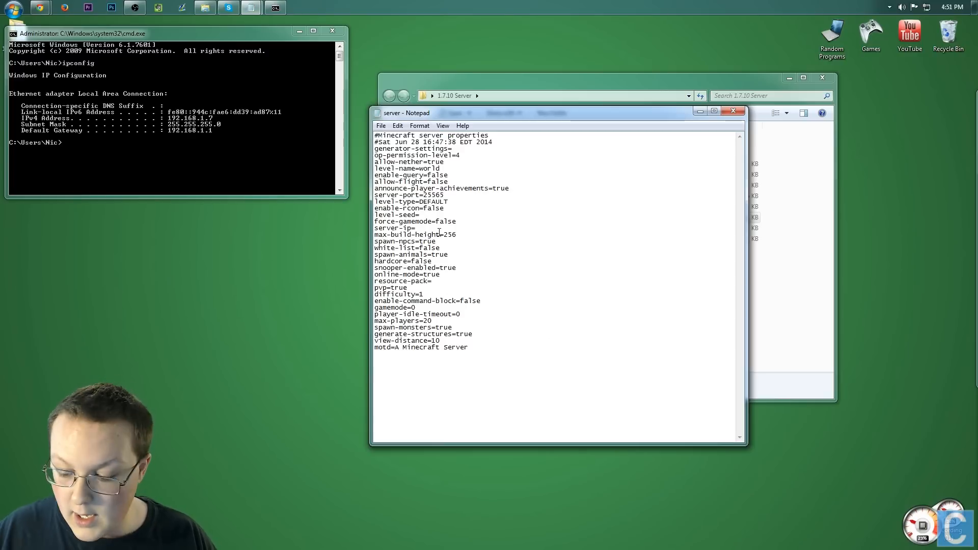
type("192.168.1.7")
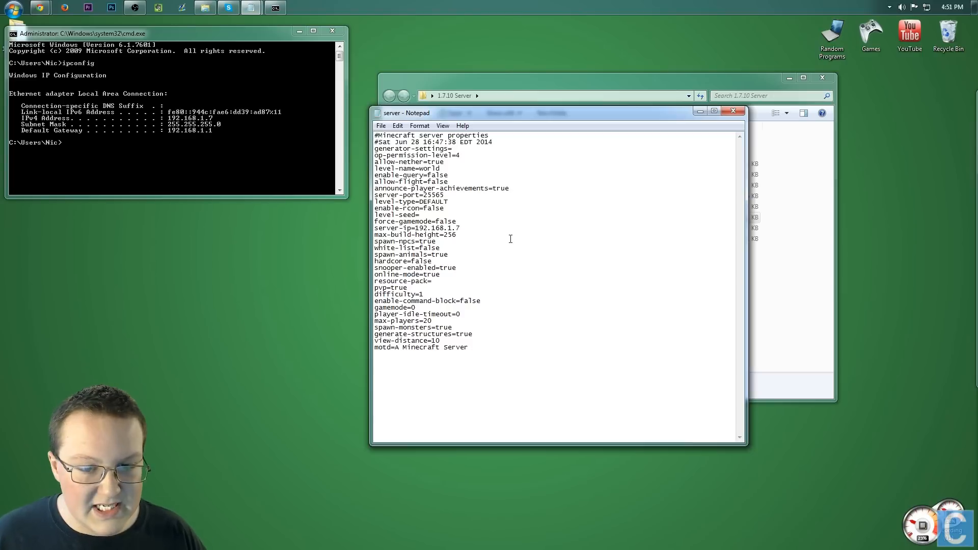
left_click(380, 125)
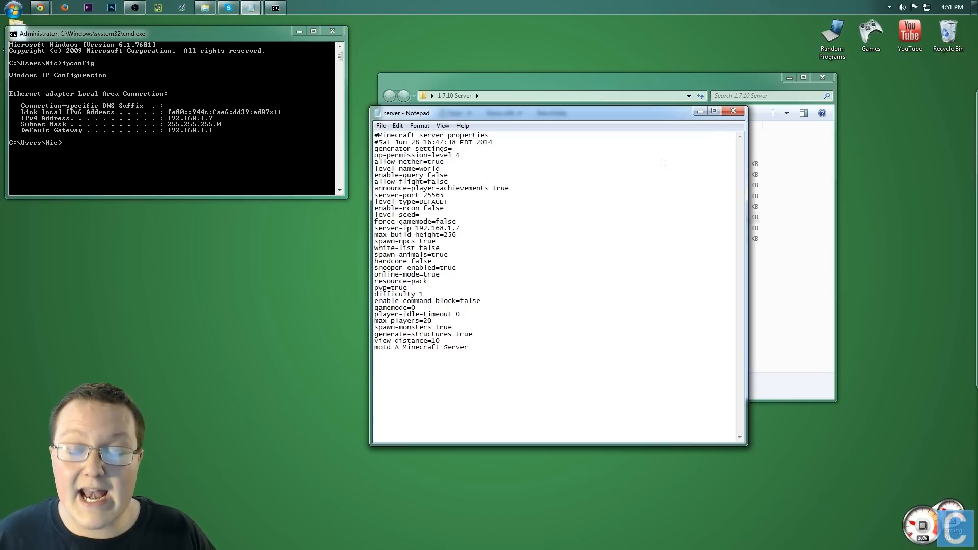
left_click(733, 111)
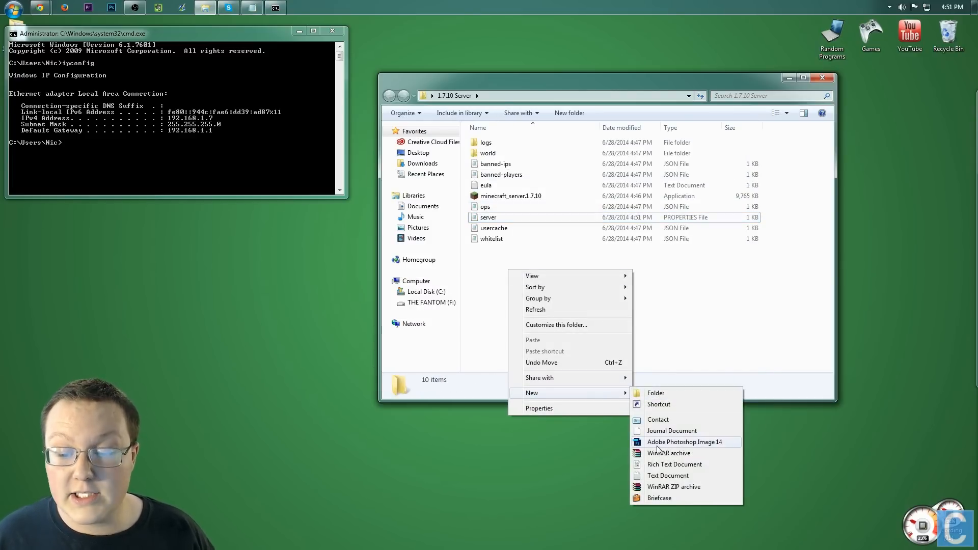
Create a new text document in the server folder and open it in Notepad.
left_click(667, 476)
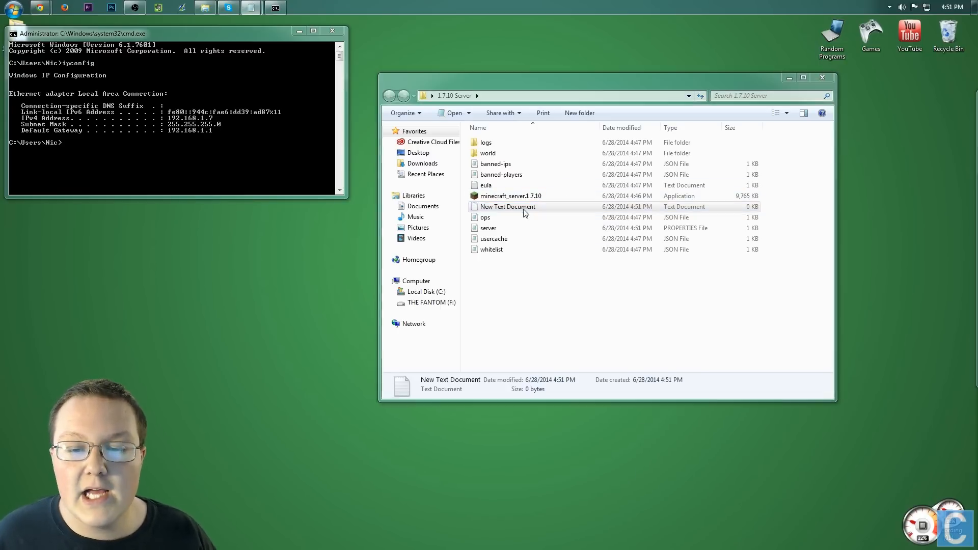
double_click(508, 207)
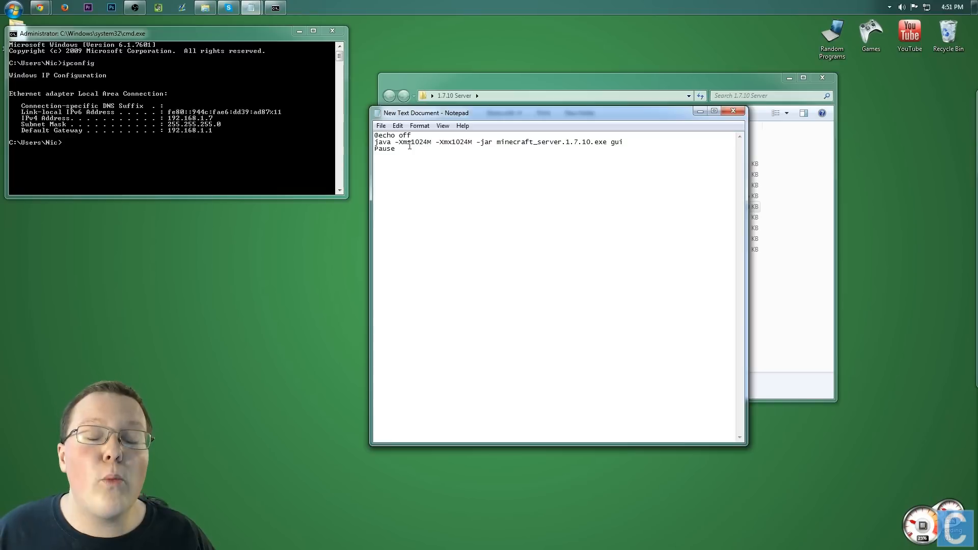
Replace both 1024 memory values in the pasted launch script with 2048M and start saving it.
double_click(419, 141)
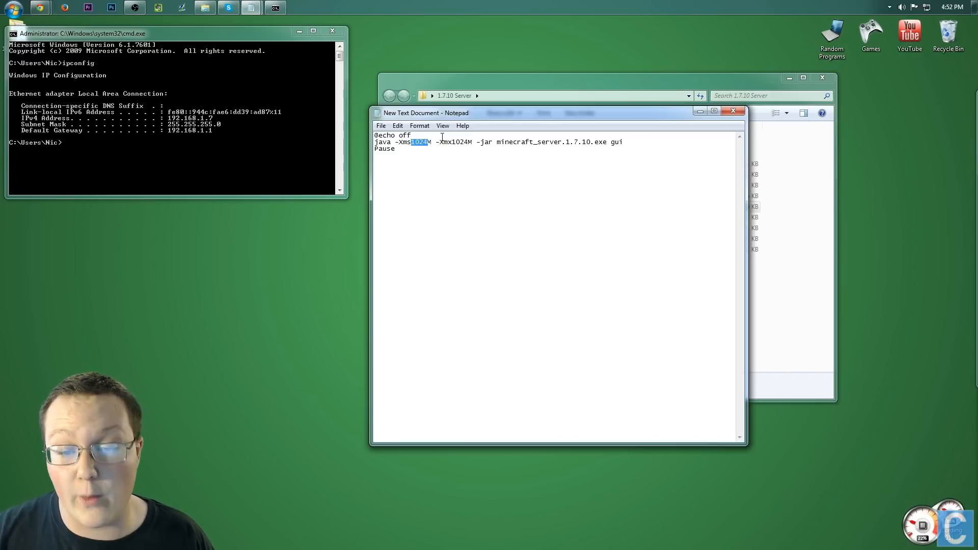
type("2048")
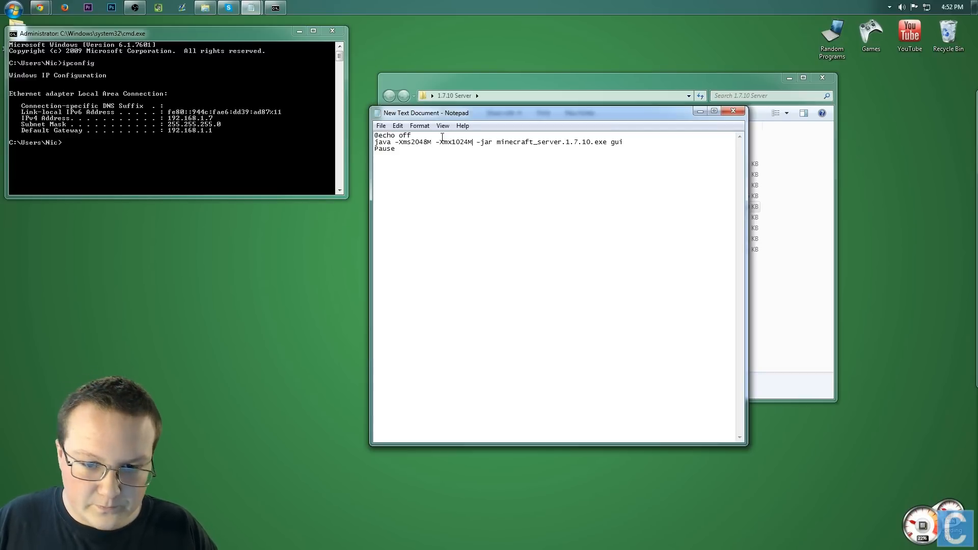
double_click(460, 142)
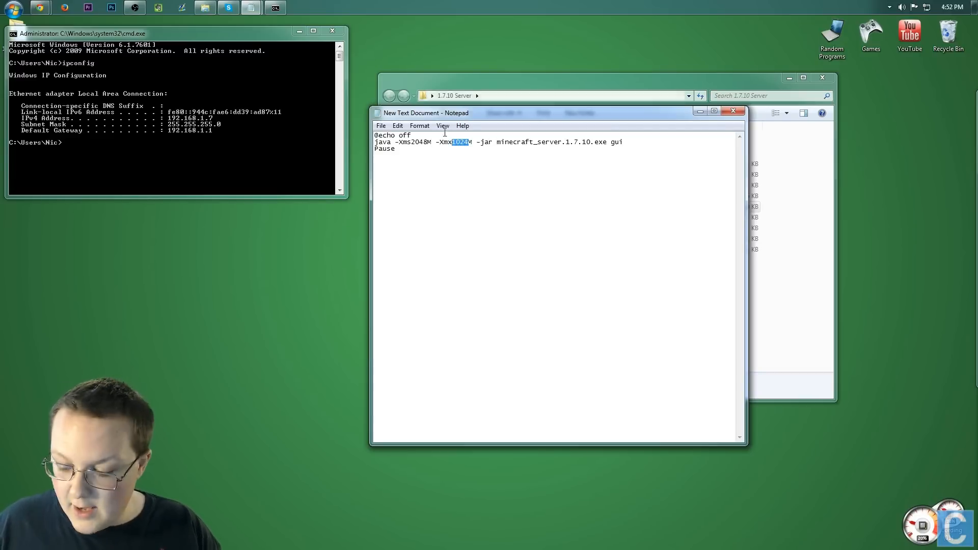
type("2048")
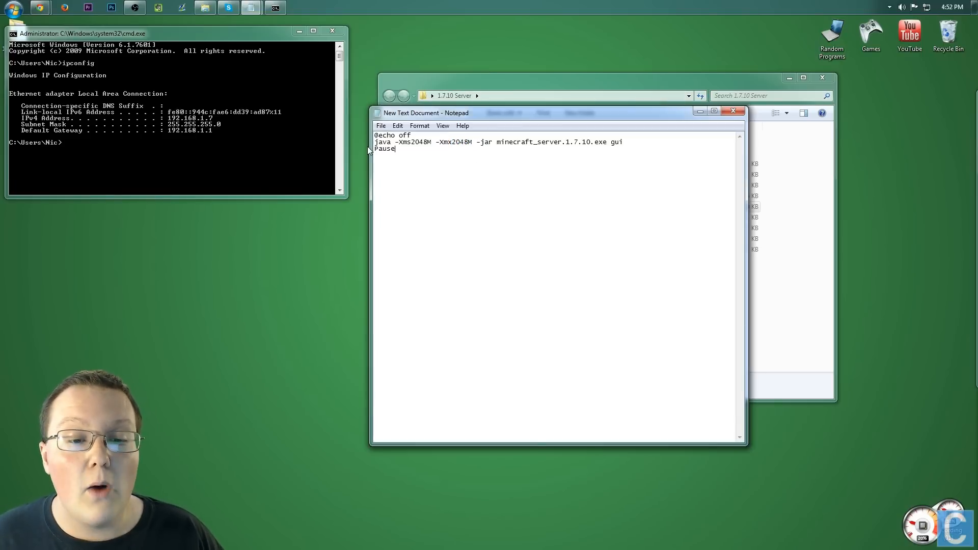
left_click(381, 126)
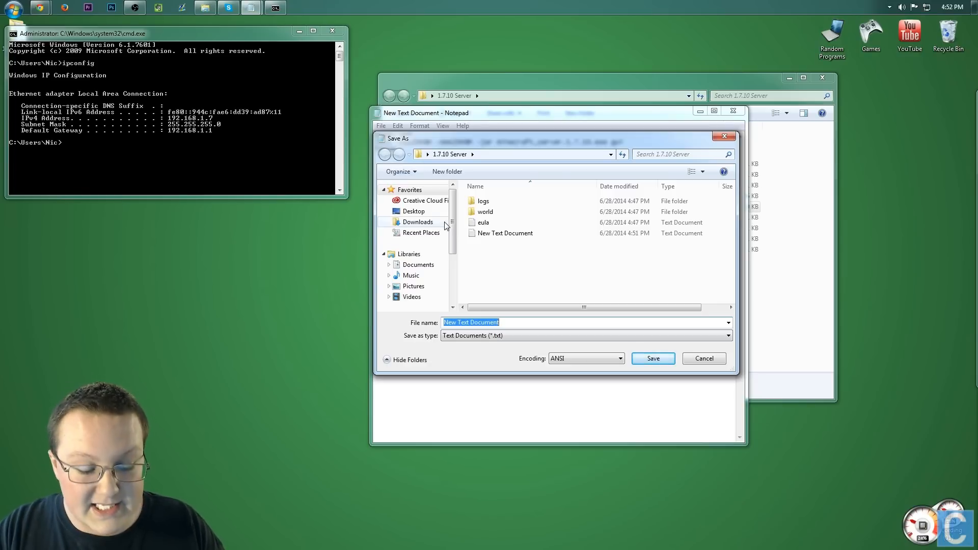
Save the script as minecraftserver.bat with Save as type set to All Files.
type("minecraft")
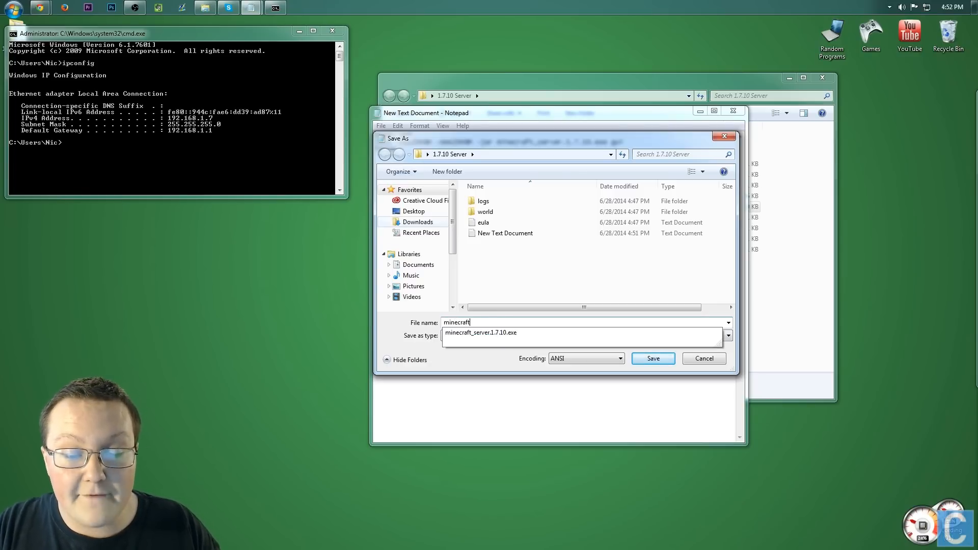
type("server")
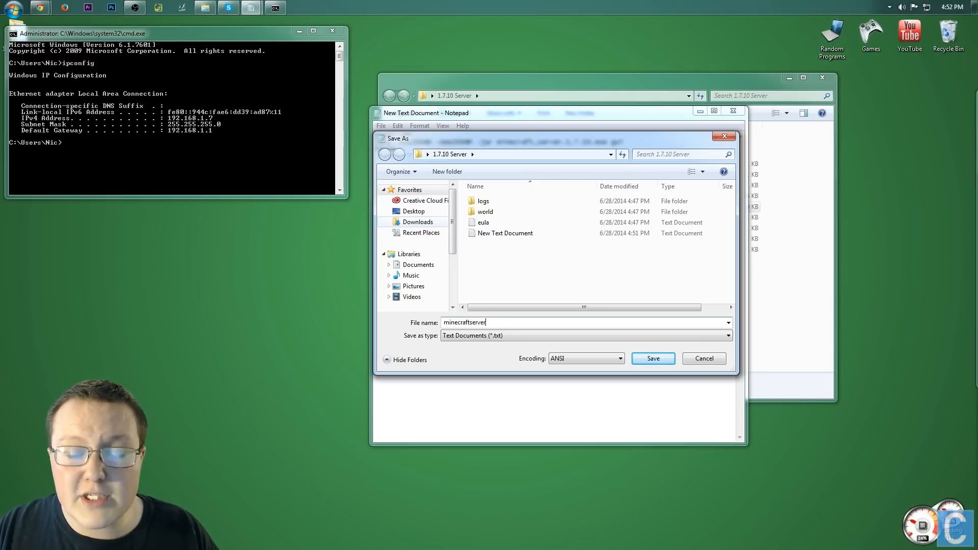
type(".bat")
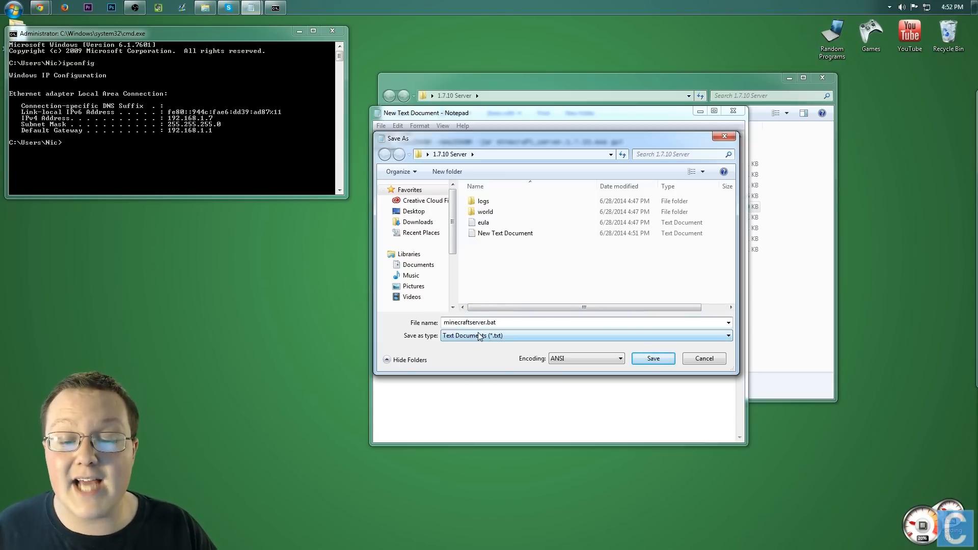
left_click(585, 335)
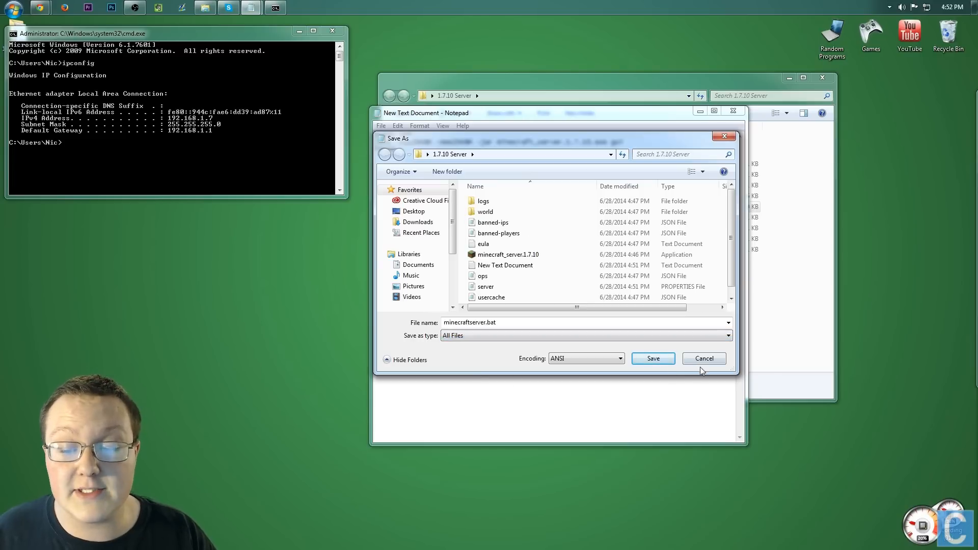
left_click(652, 358)
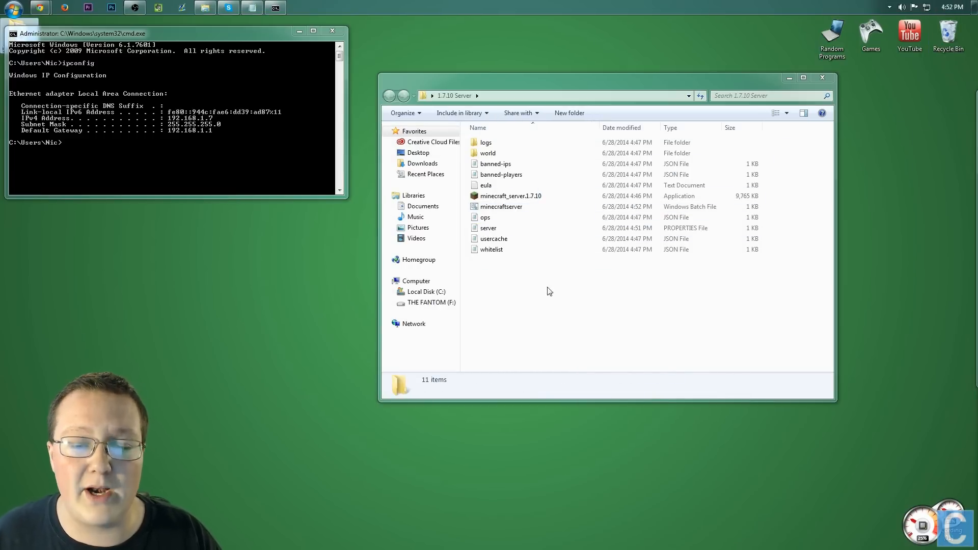
Run minecraftserver.bat to start the server, then shut it down and close its console.
left_click(501, 207)
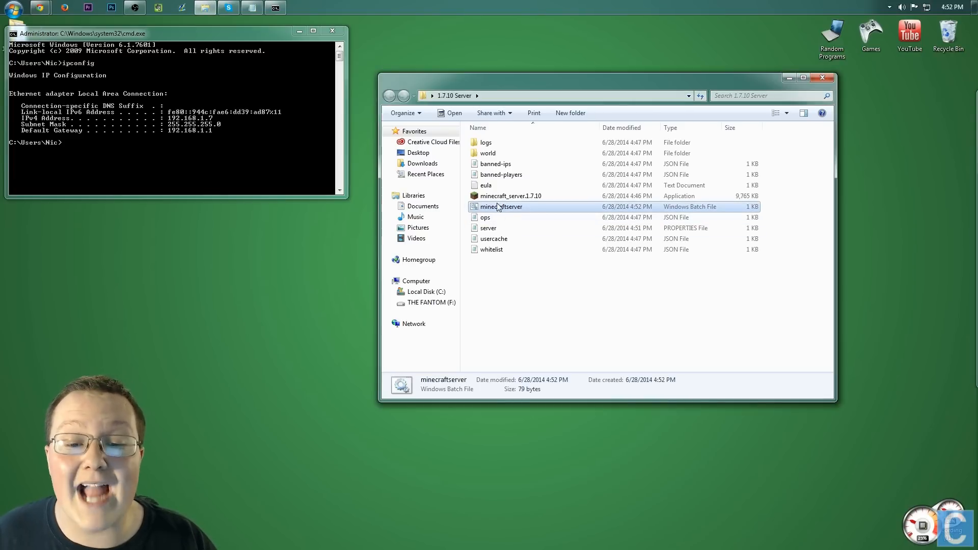
mouse_move(716, 193)
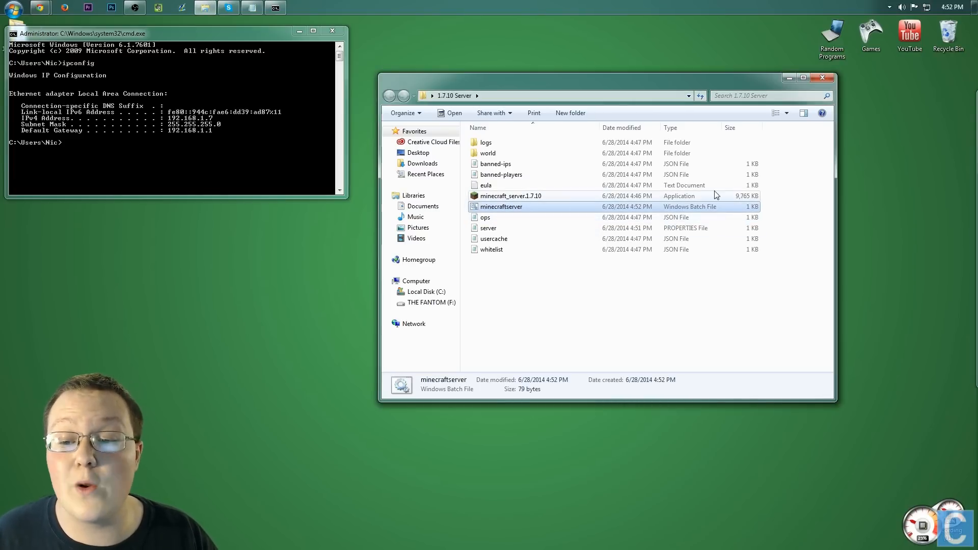
double_click(502, 206)
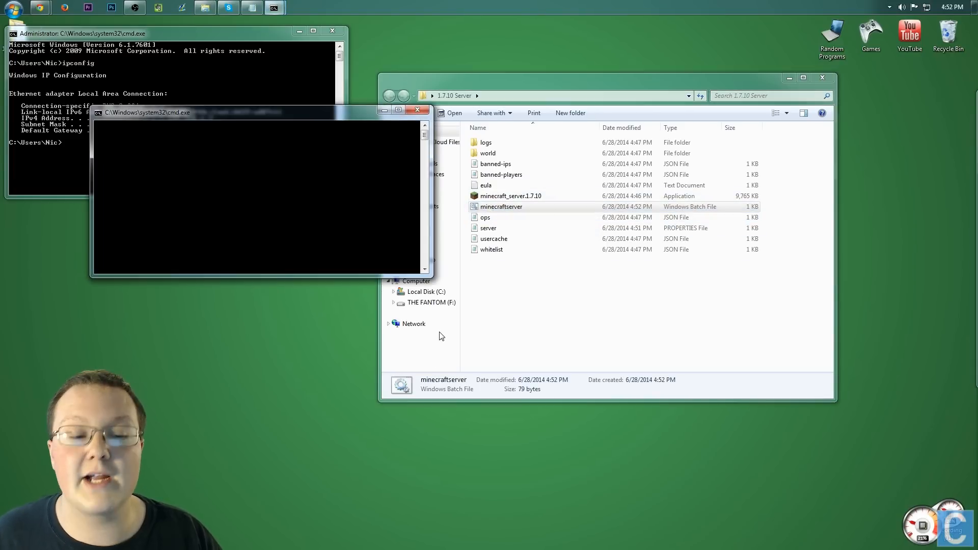
double_click(502, 207)
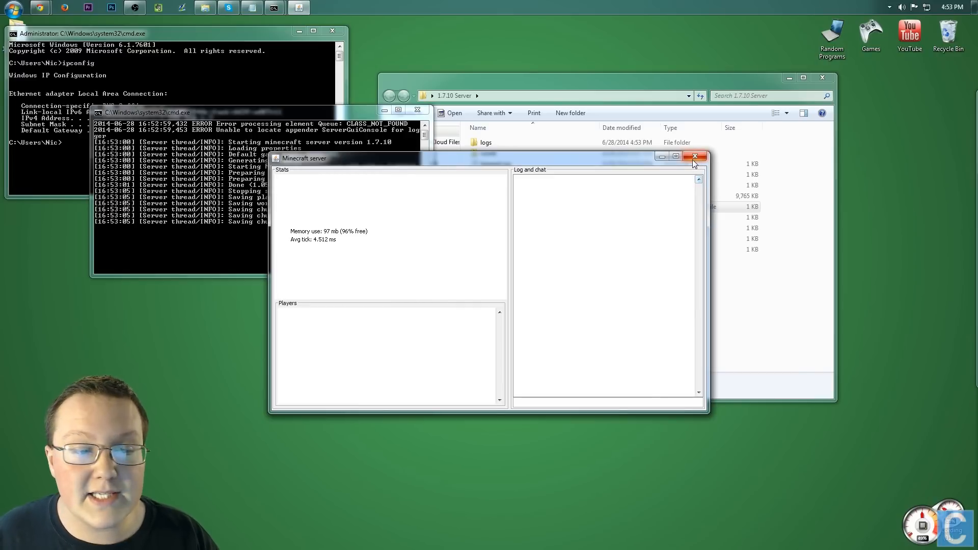
left_click(694, 156)
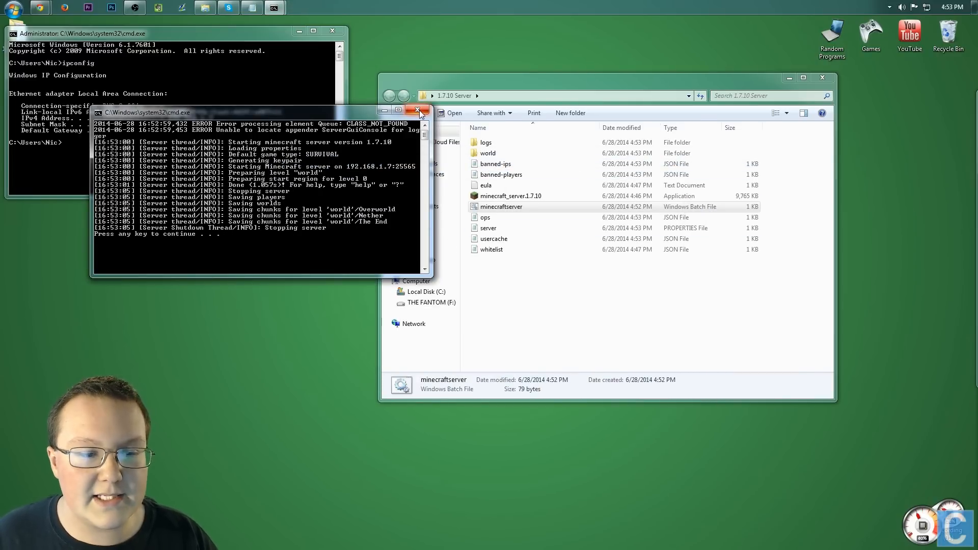
left_click(418, 111)
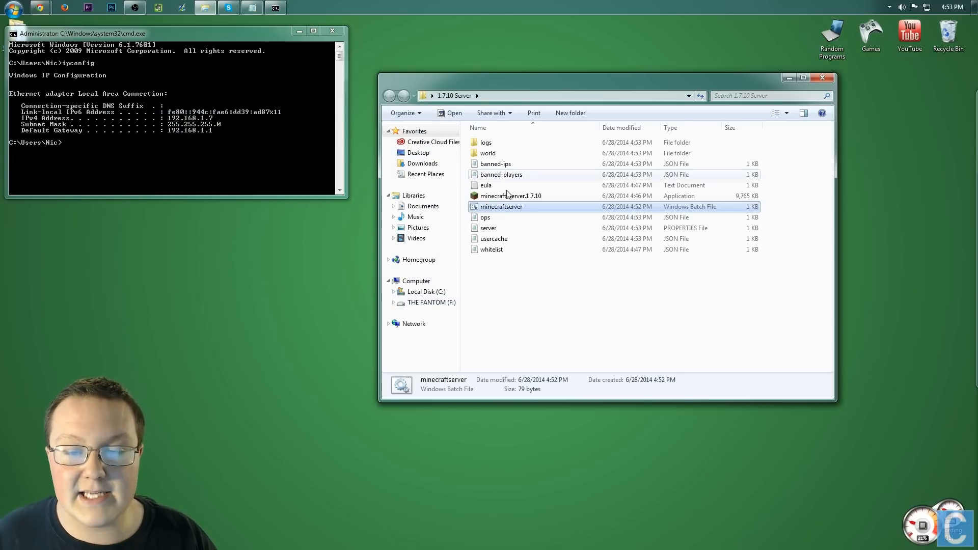
Launch minecraft_server.1.7.10 directly and start the Minecraft game from the Games folder.
left_click(511, 196)
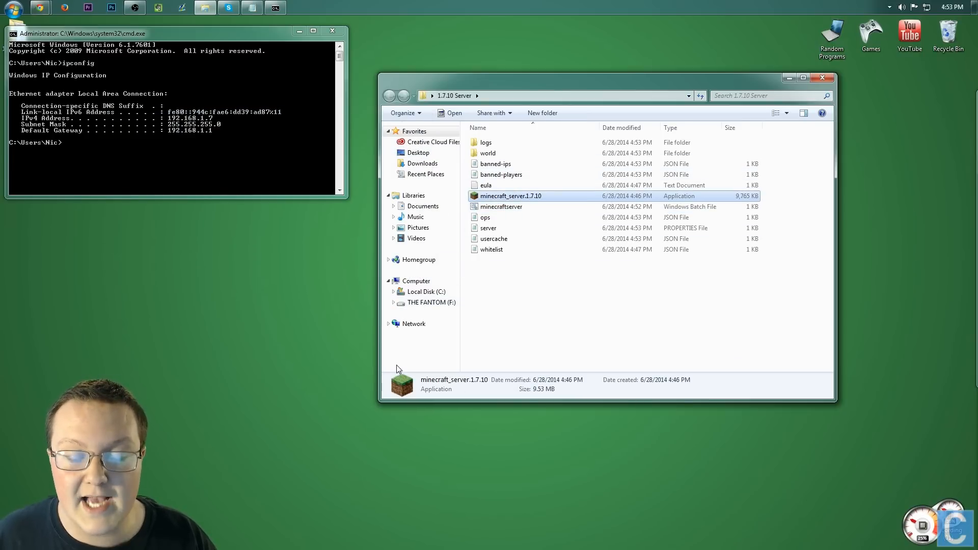
double_click(511, 196)
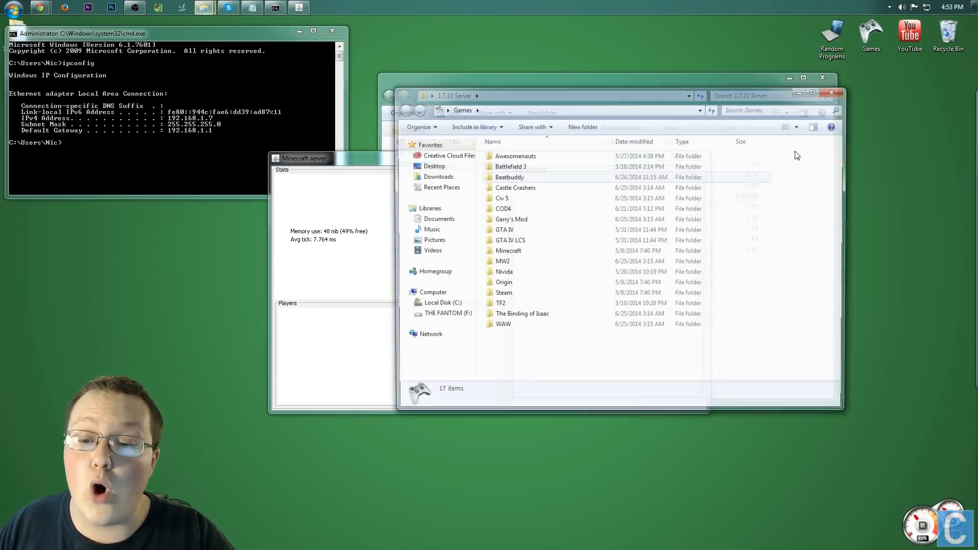
double_click(509, 251)
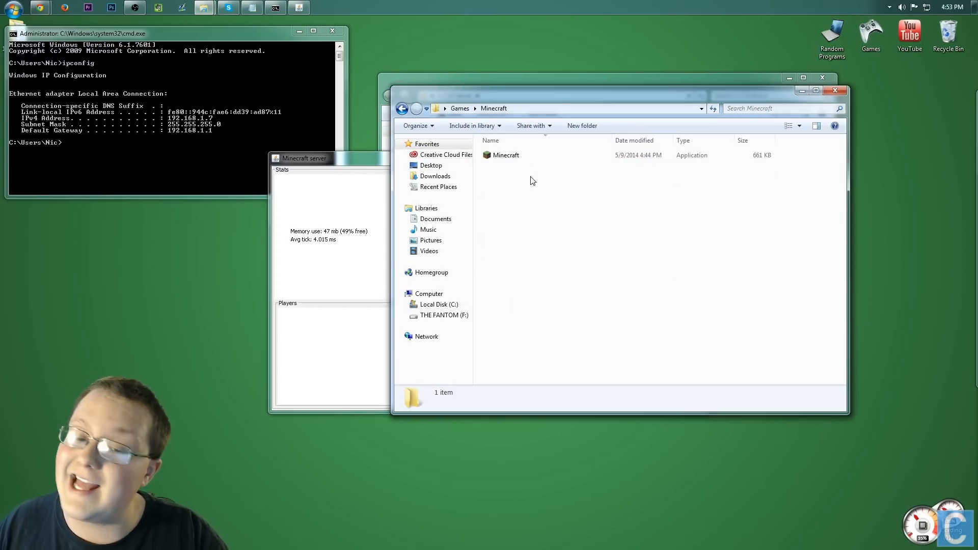
double_click(507, 155)
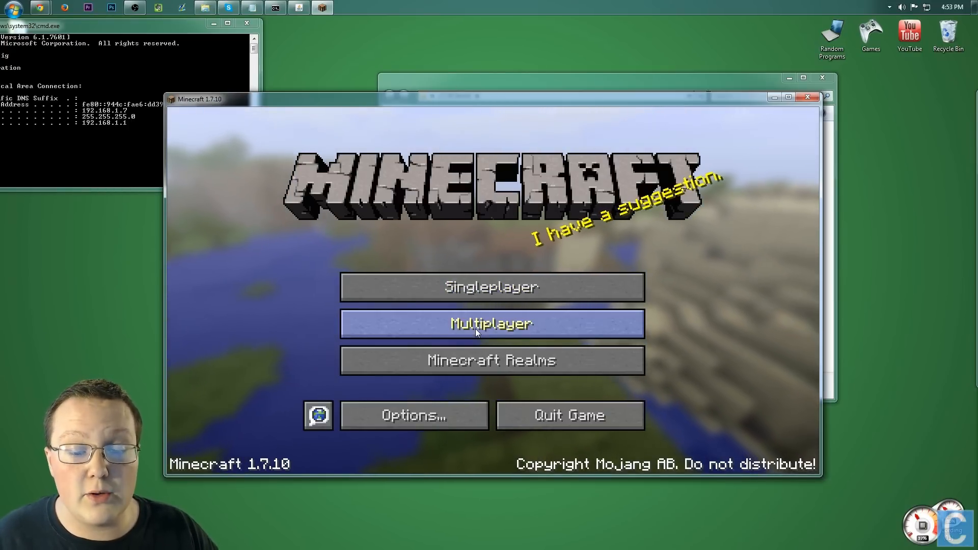
Add a multiplayer server at address 192.168.1.7 and select the new Minecraft Server entry.
left_click(491, 323)
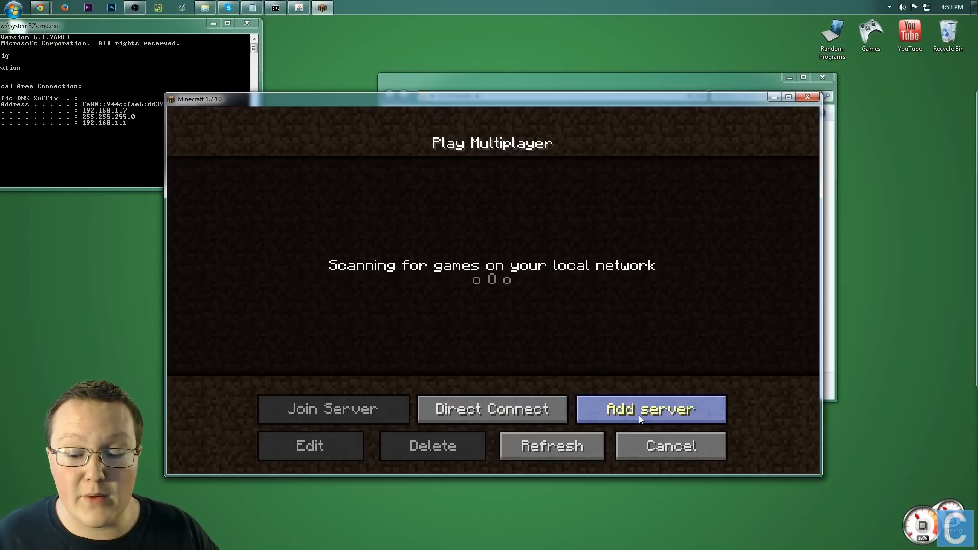
left_click(649, 410)
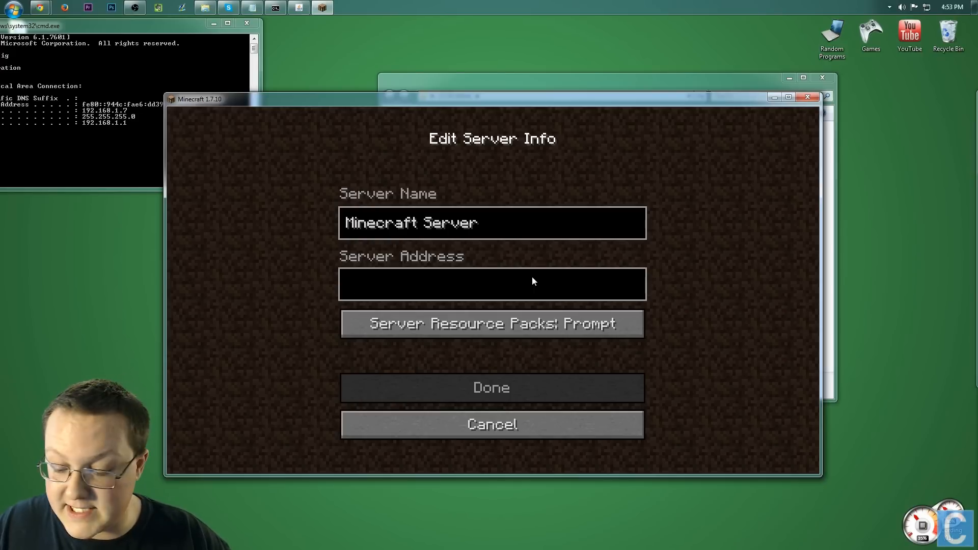
type("19")
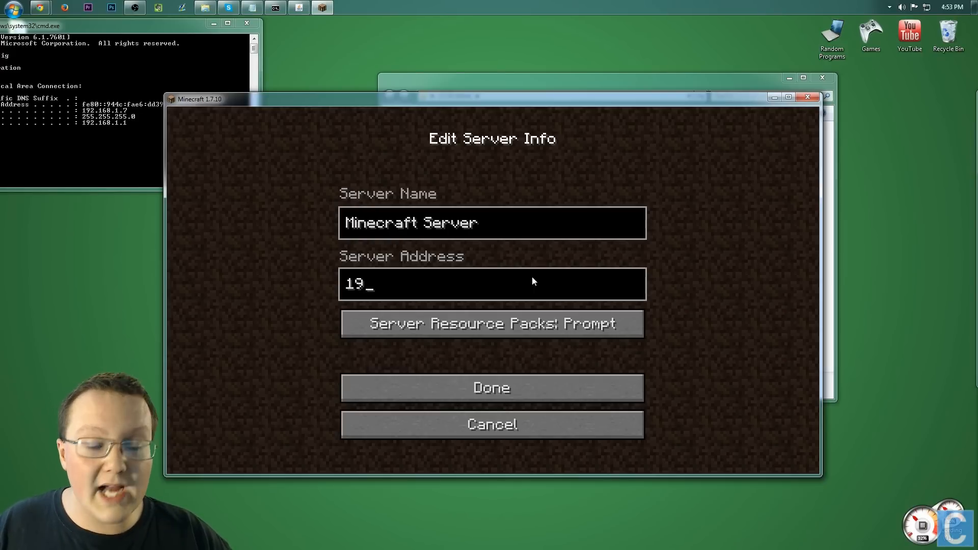
type("2168.1.")
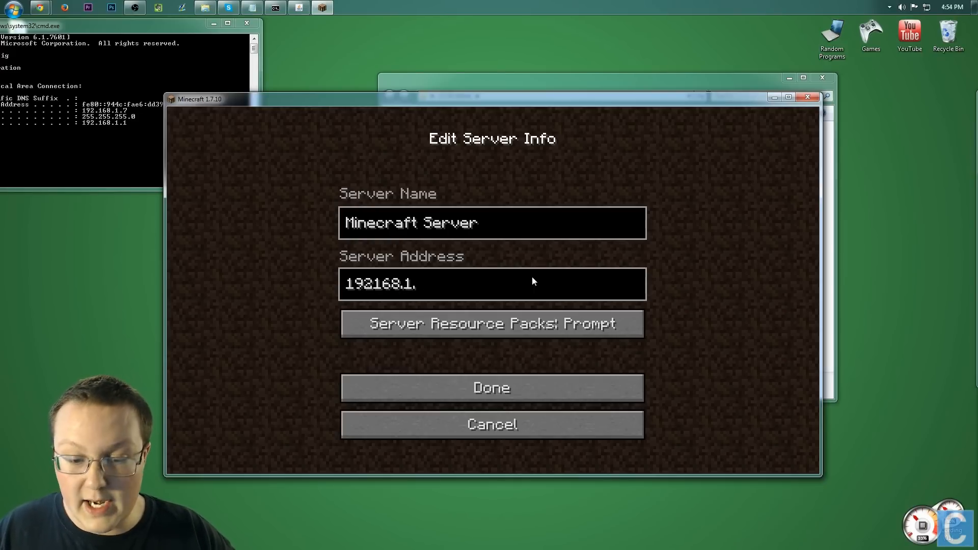
type("7")
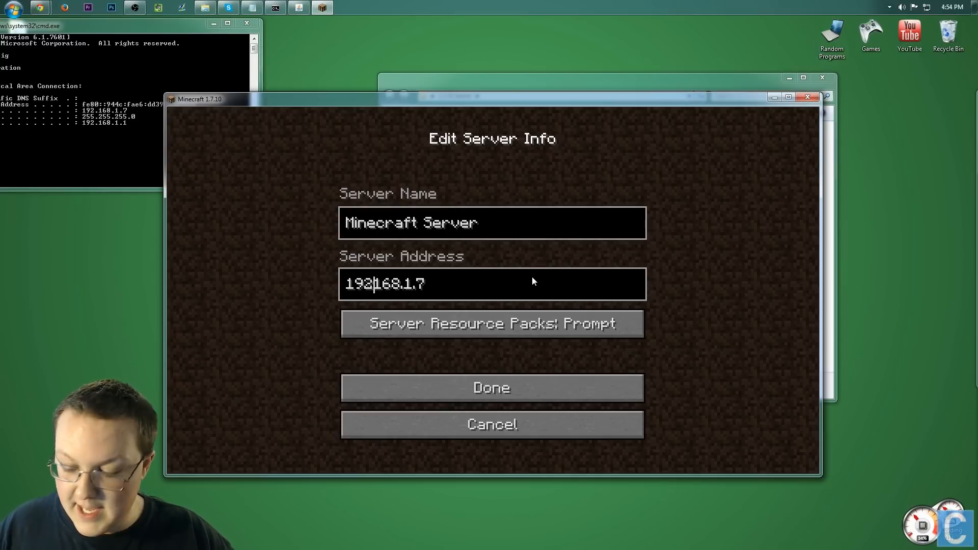
left_click(491, 387)
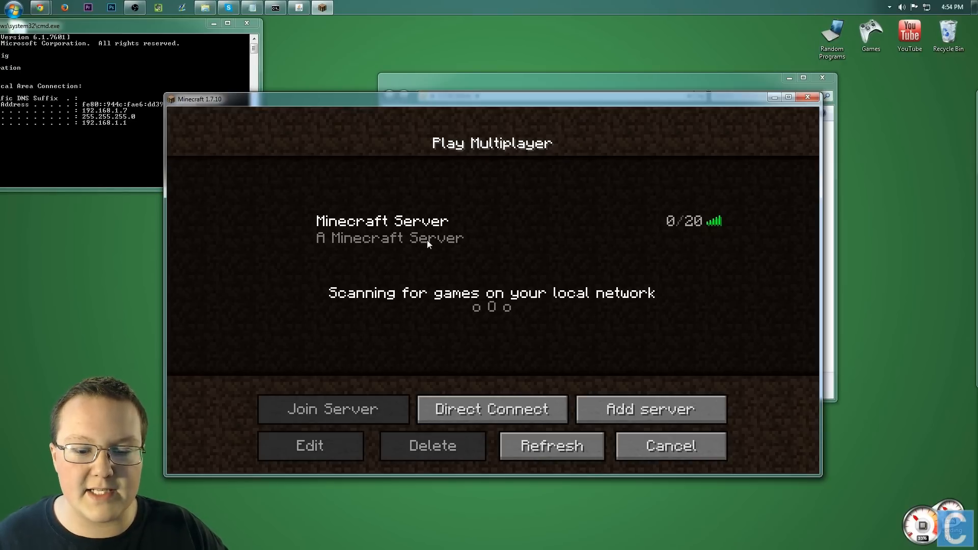
left_click(333, 409)
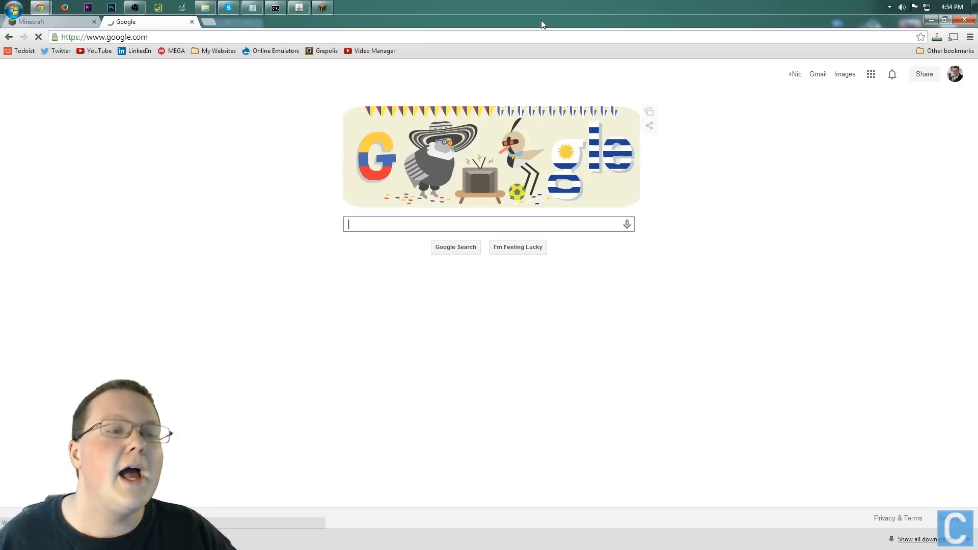
mouse_move(610, 135)
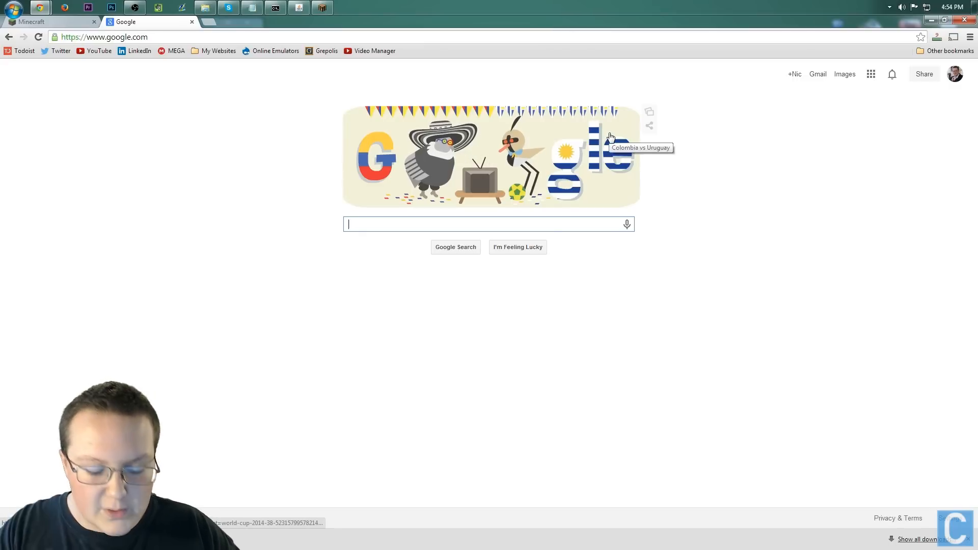
Search Google for 'what's my ip' to read the public IP, then return to Minecraft.
type("what's my ip")
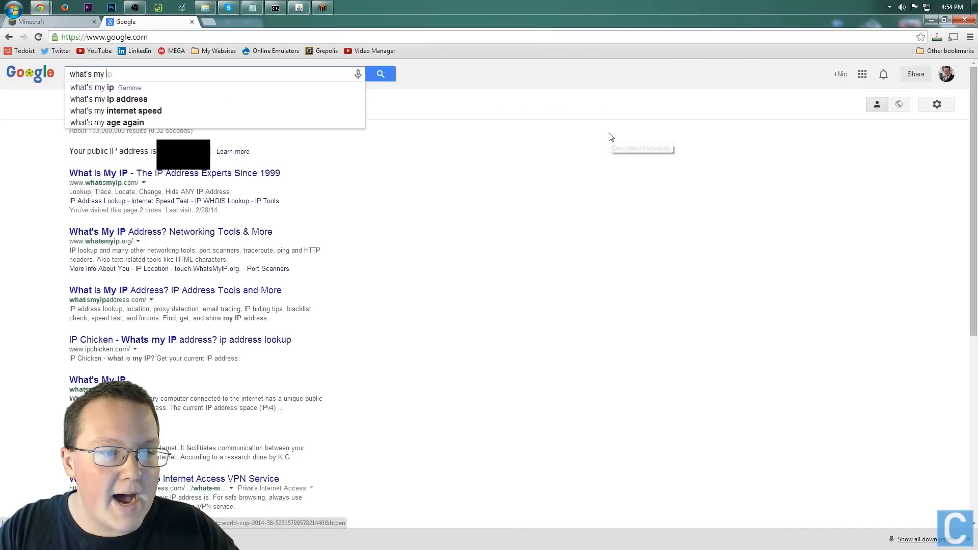
left_click(91, 88)
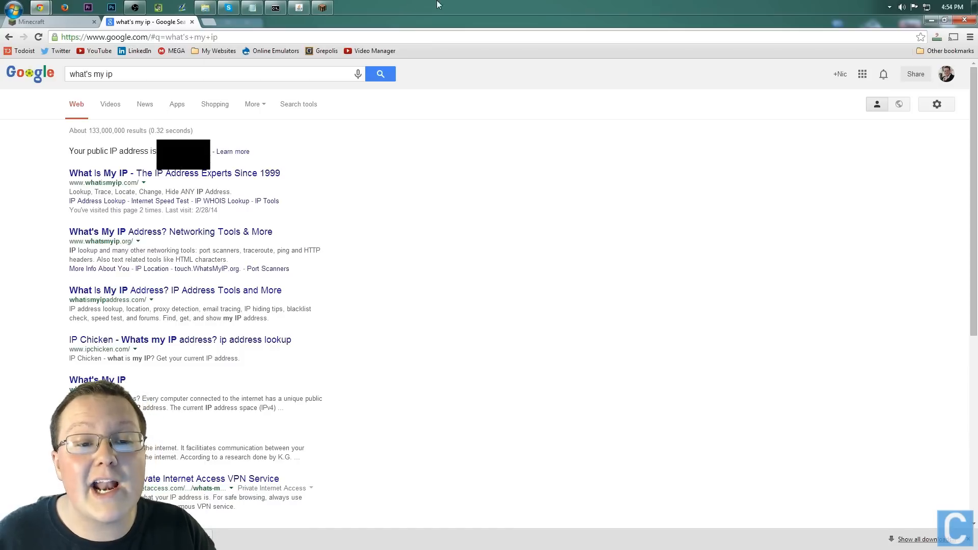
left_click(47, 21)
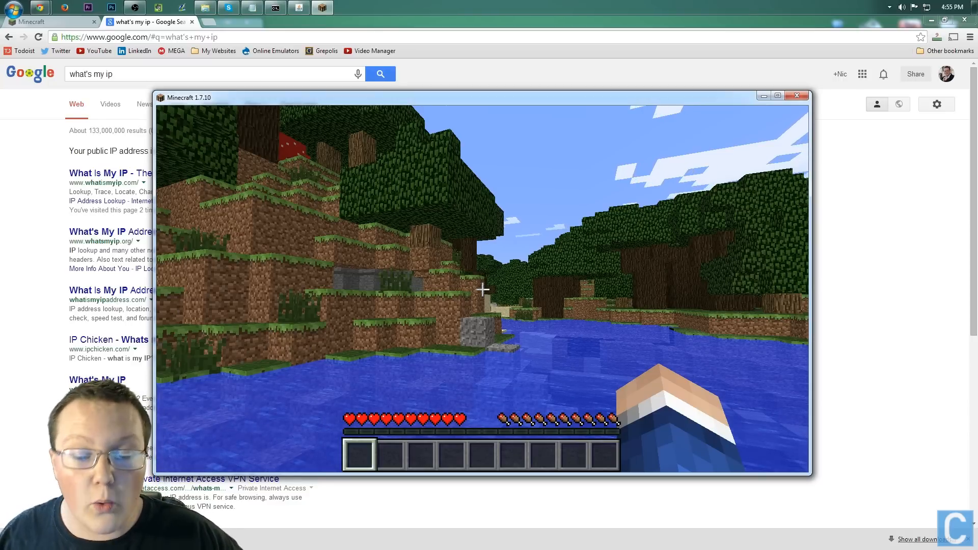
Run 'op DeadB...' in the server console to op the local player, then check the inventory as the friend joins.
key("e")
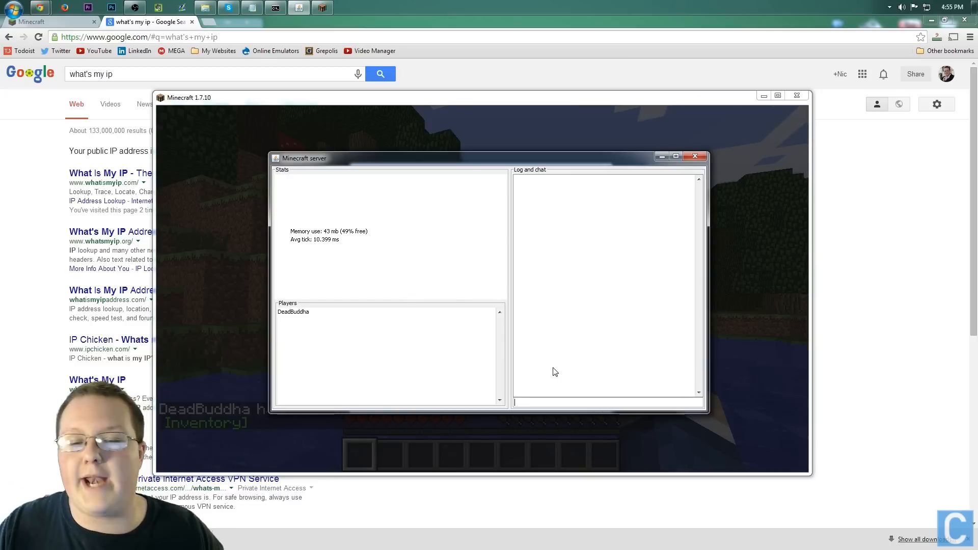
type("op")
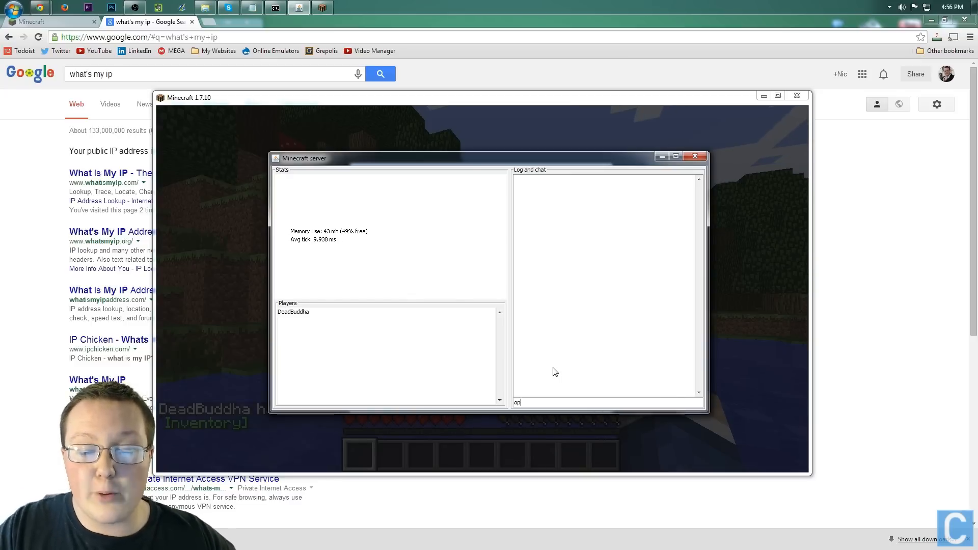
type("DeadB")
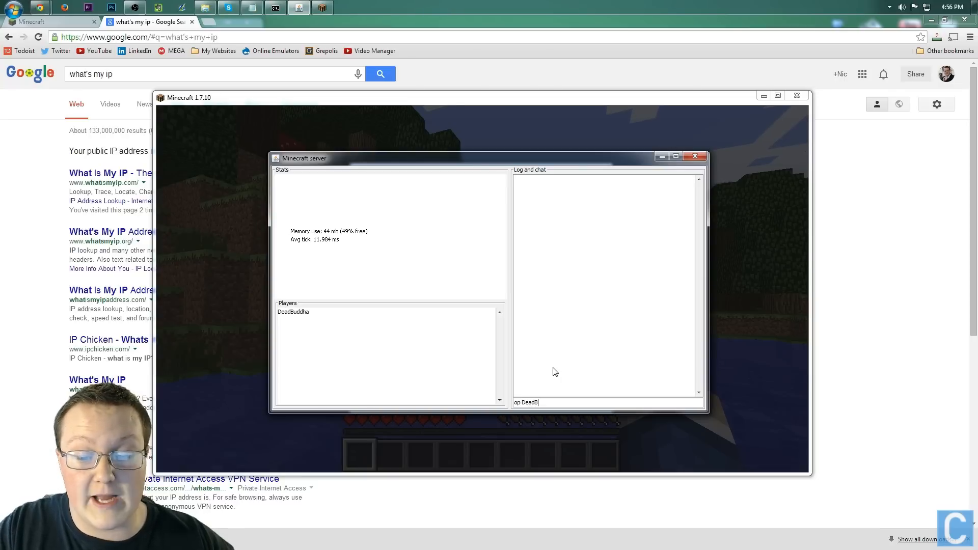
key("Return")
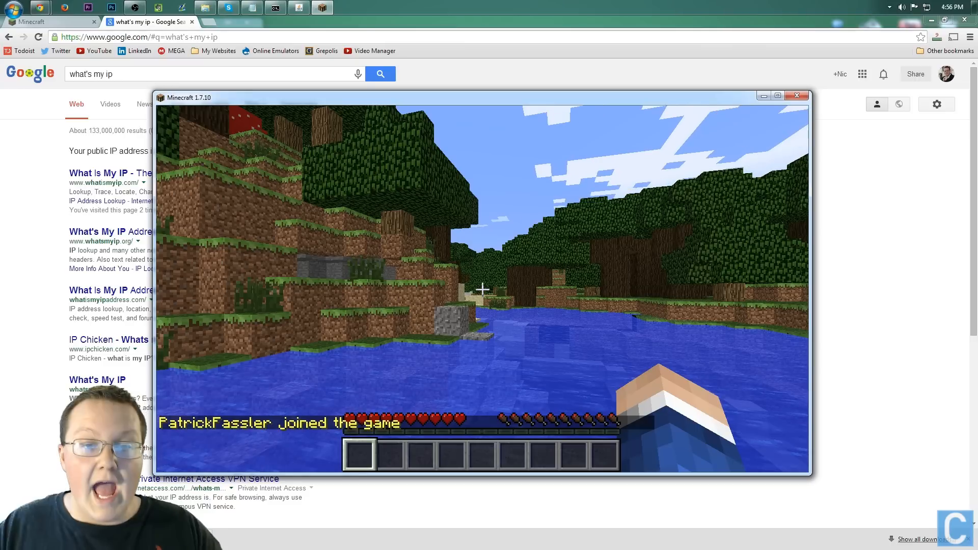
key("e")
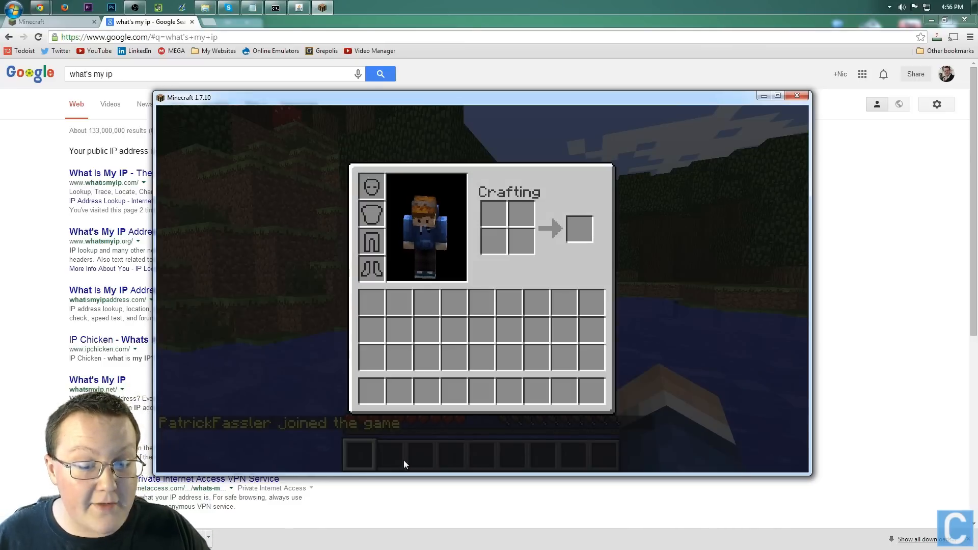